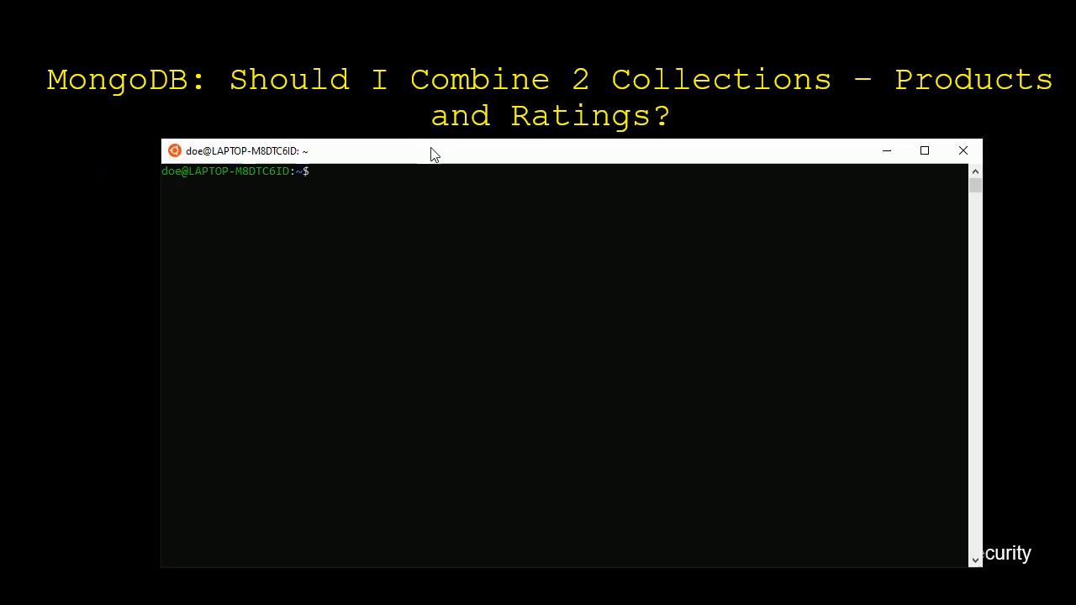
Move the terminal window up near the top of the screen
{"action": "left_click_drag", "start_coordinate": [433, 150], "coordinate": [397, 40]}
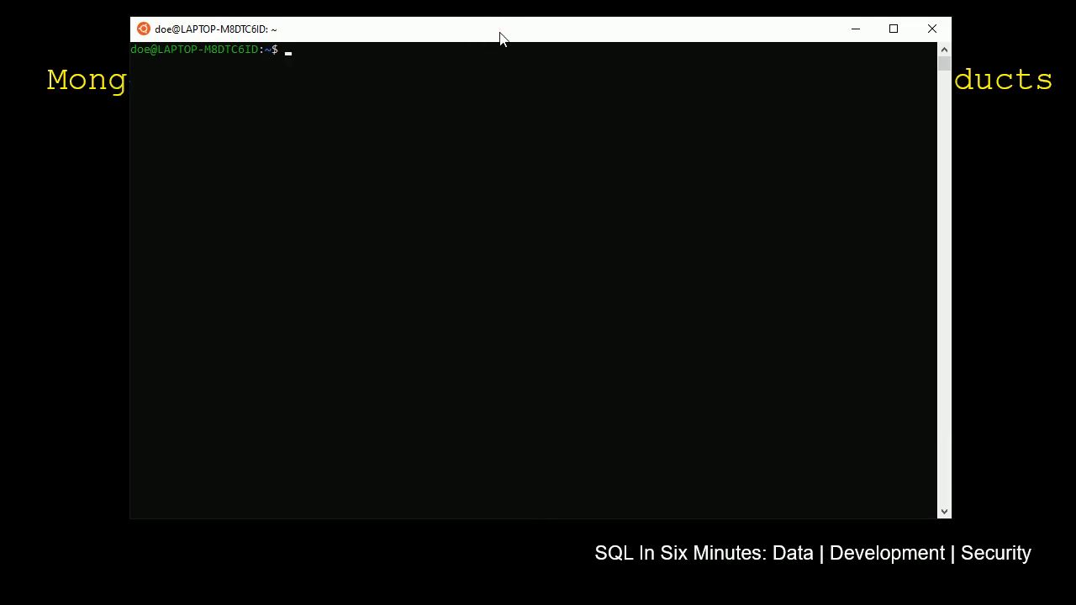
Launch the mongo shell and begin a db.products.insert({}) command
{"action": "type", "text": "mongo"}
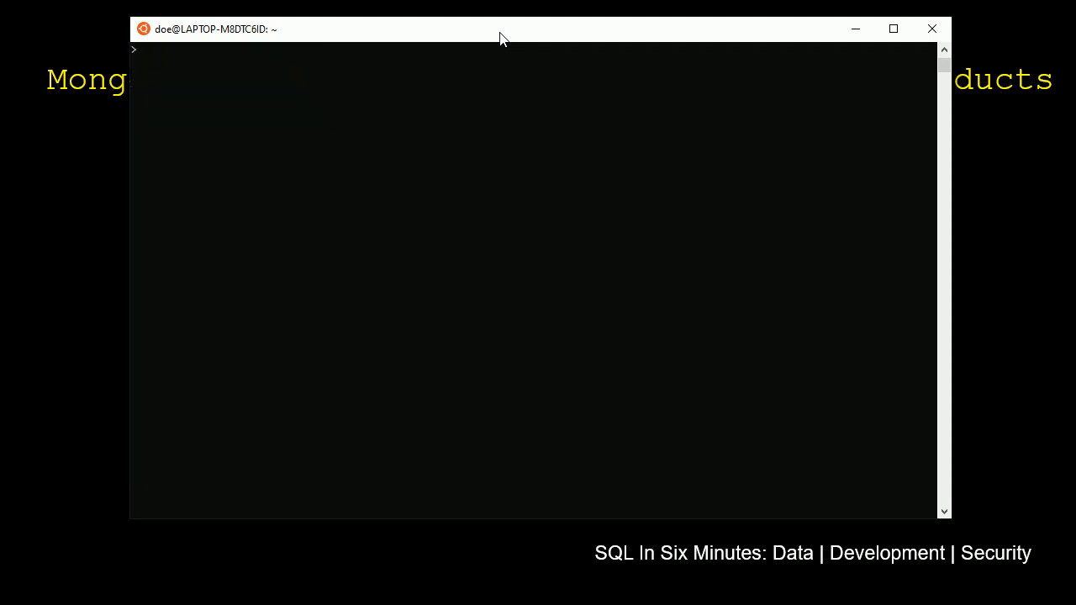
{"action": "type", "text": "db."}
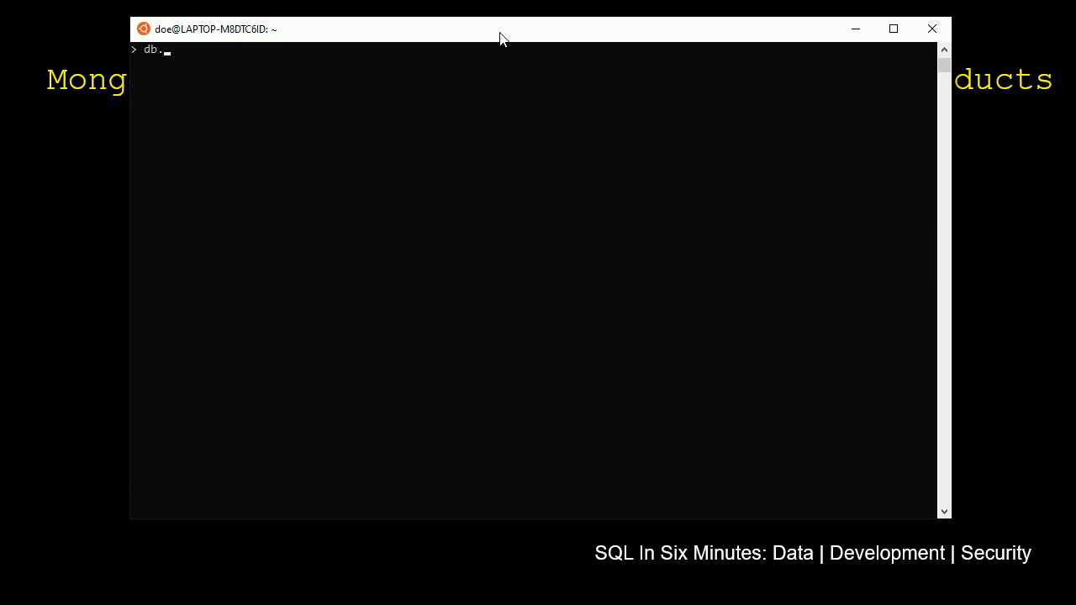
{"action": "type", "text": "product"}
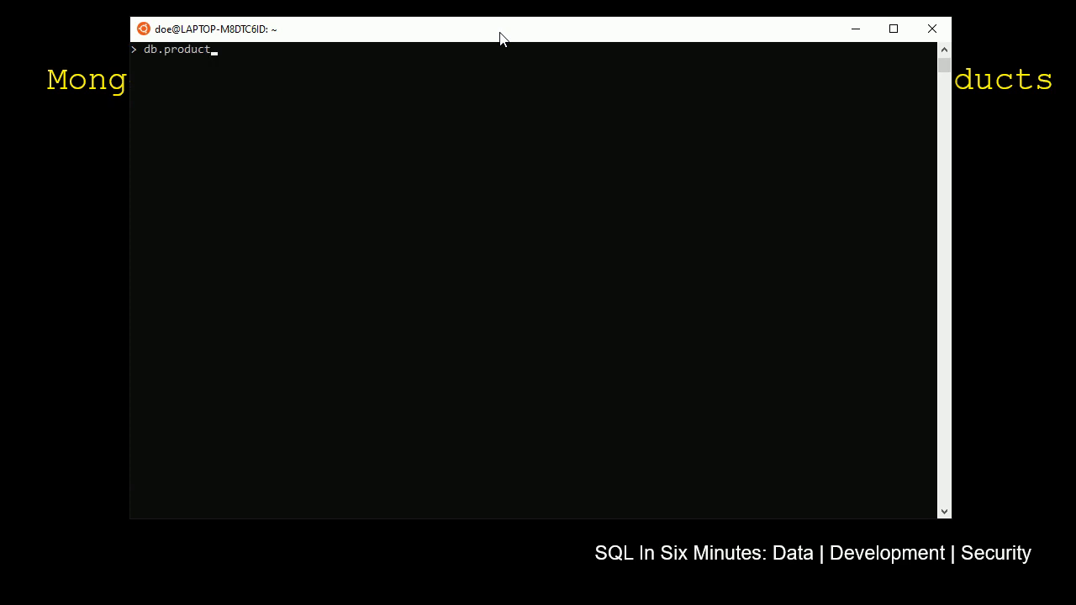
{"action": "type", "text": "s."}
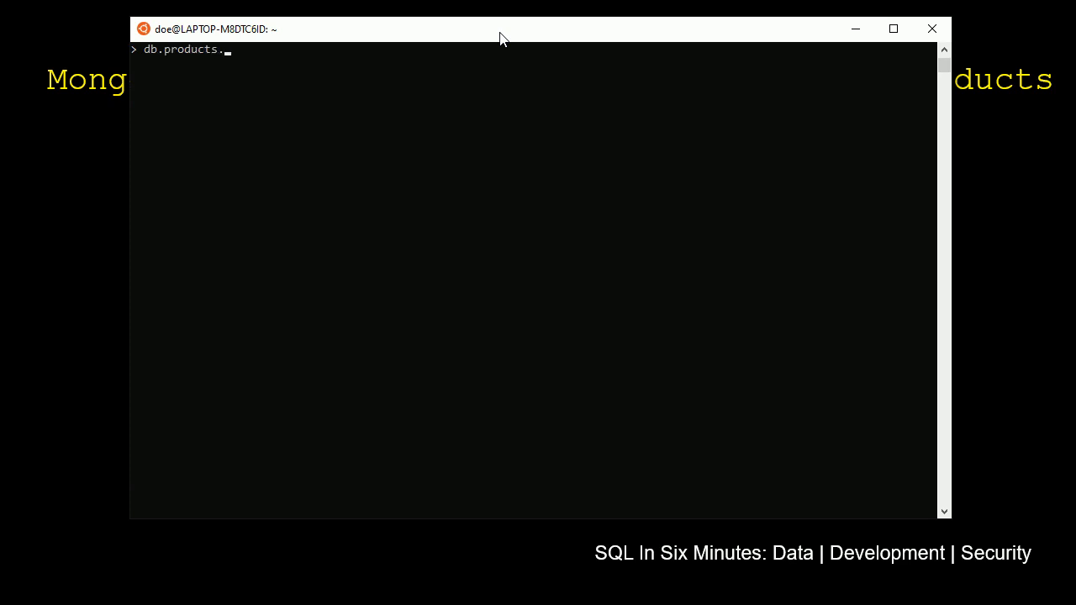
{"action": "type", "text": "insert"}
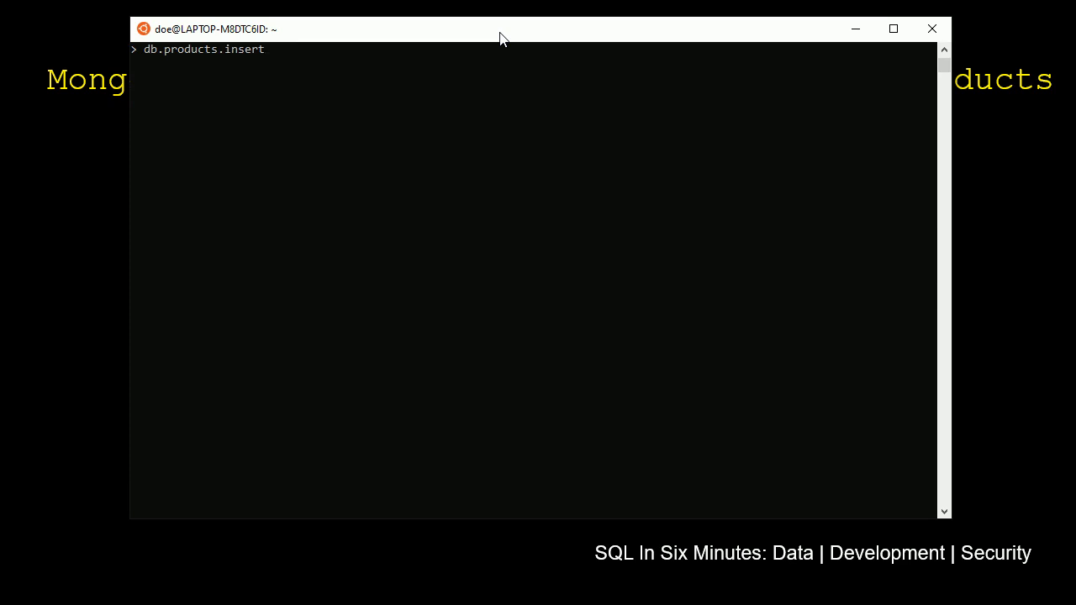
{"action": "type", "text": "({})"}
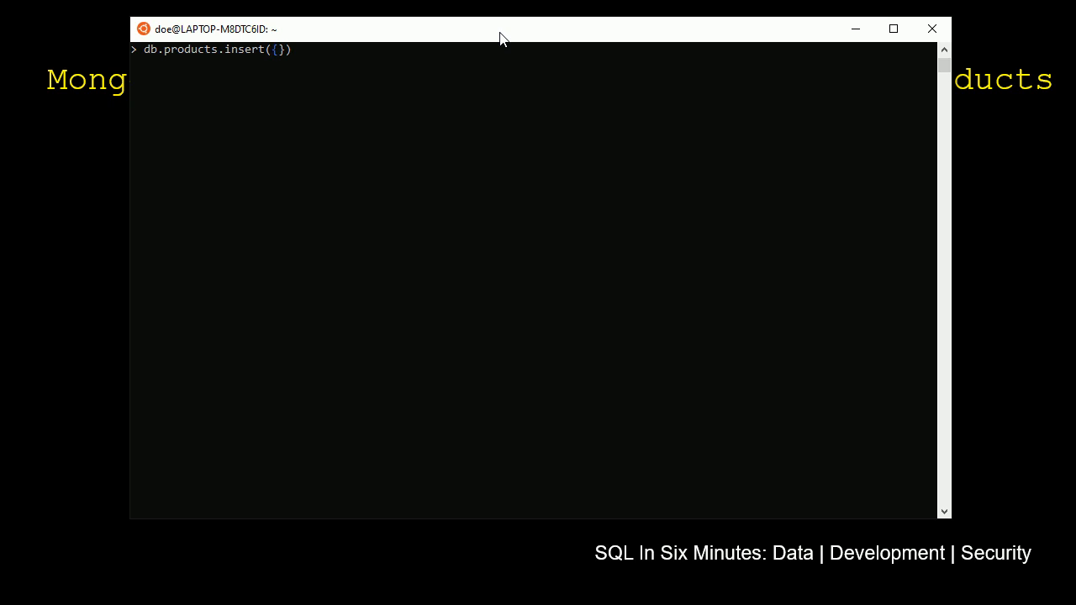
Fill in the book field as Great Book and start the price field
{"action": "type", "text": "\"name\""}
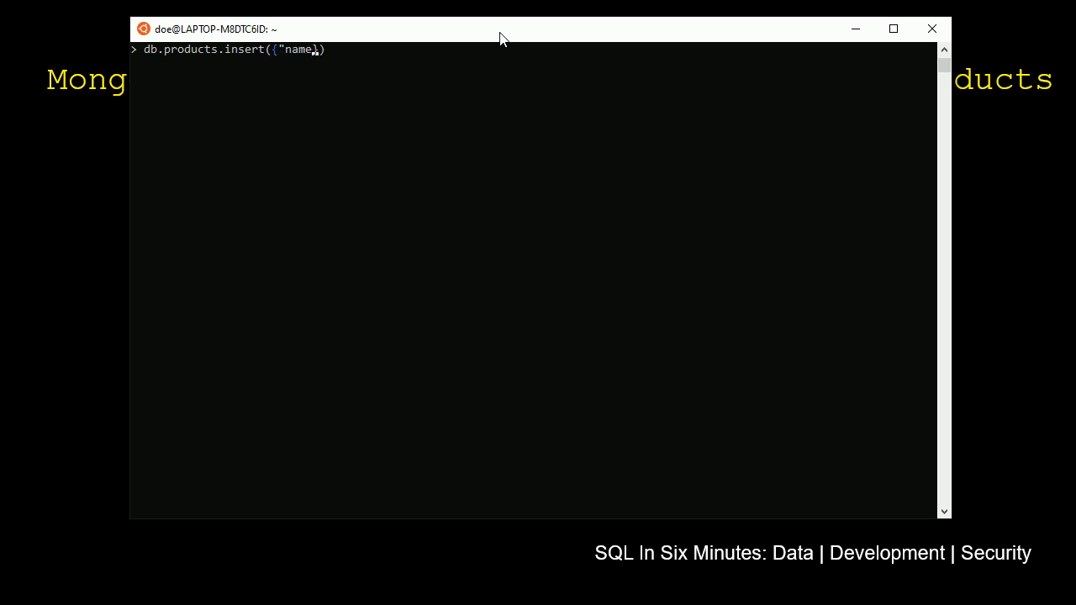
{"action": "type", "text": "\":"}
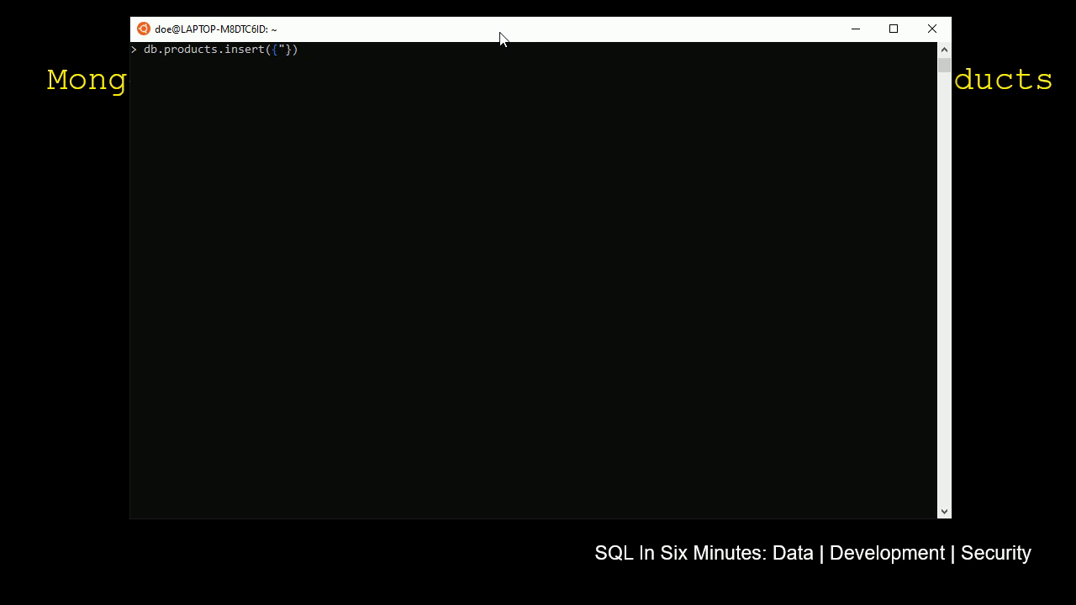
{"action": "type", "text": "book\":"}
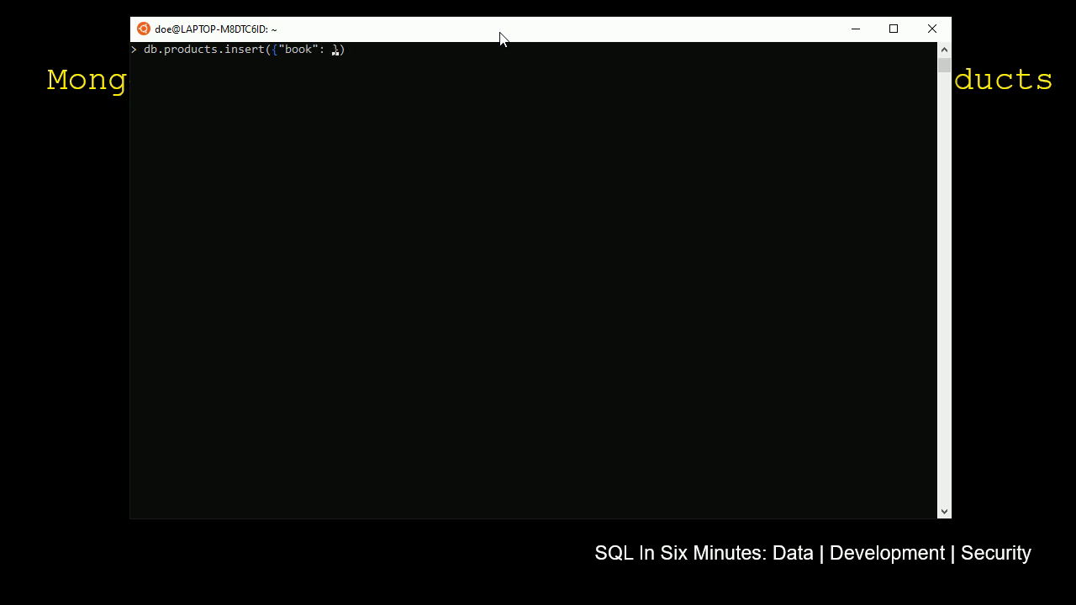
{"action": "type", "text": "\"Great Book\""}
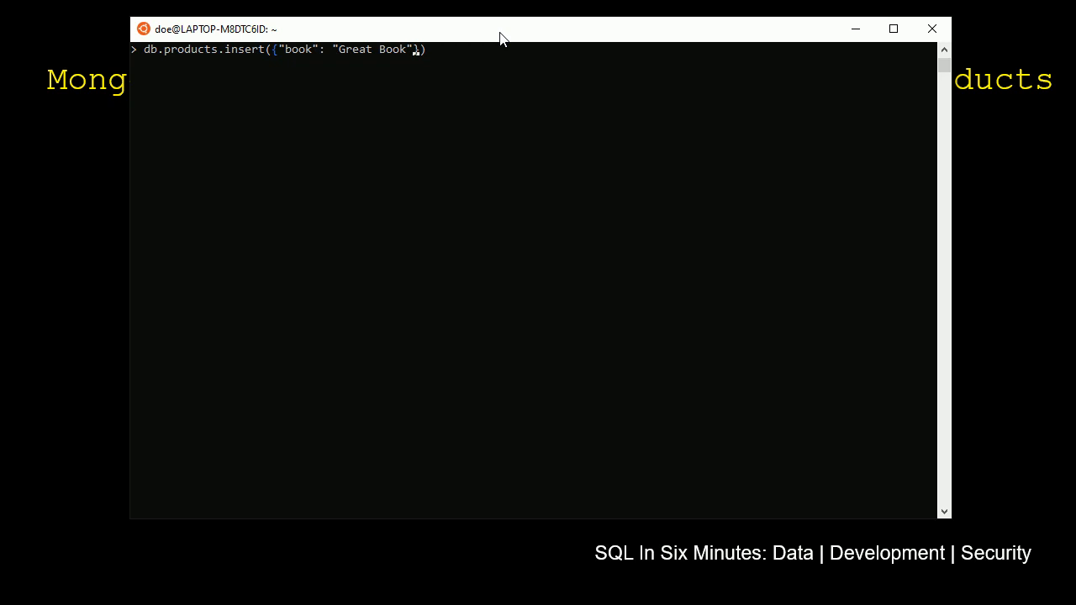
{"action": "type", "text": ","}
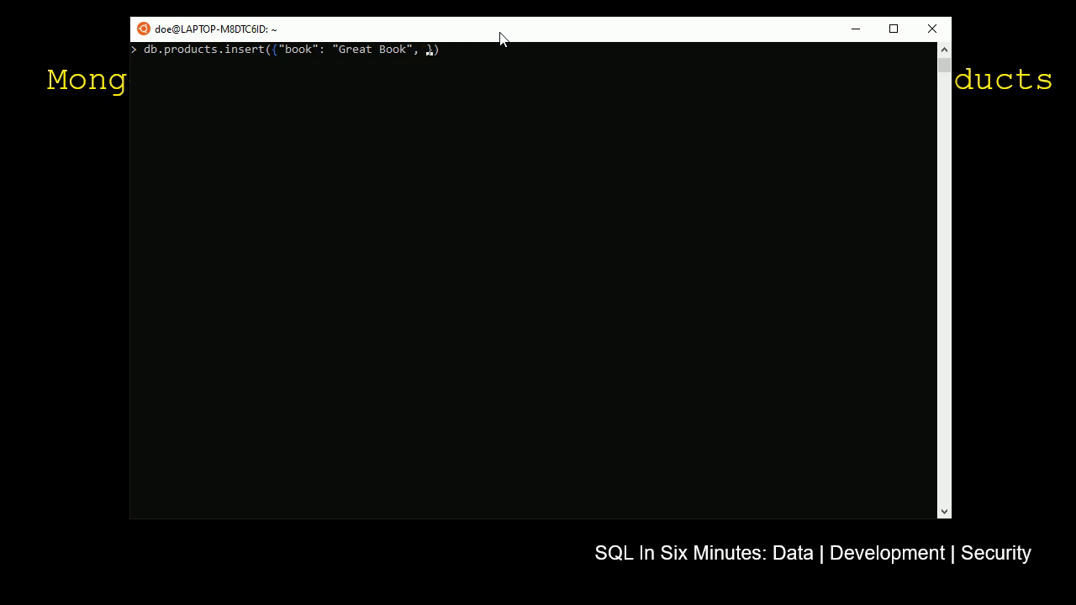
{"action": "type", "text": "\"price\": 1, \"ratings\":"}
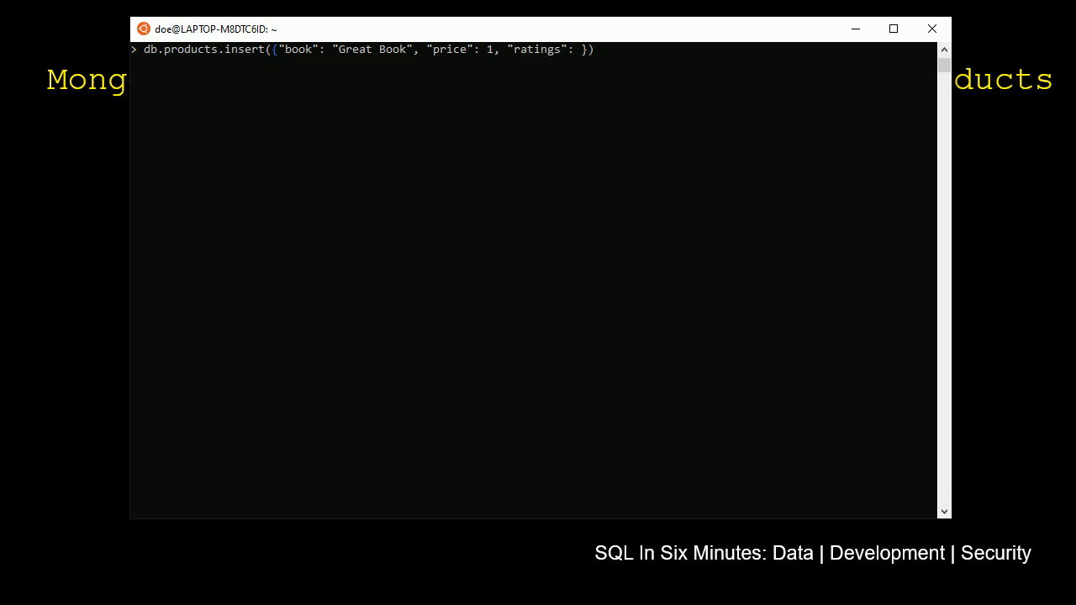
Give Great Book a ratings array holding {"_id": 1, "rating": 5}
{"action": "type", "text": "[]"}
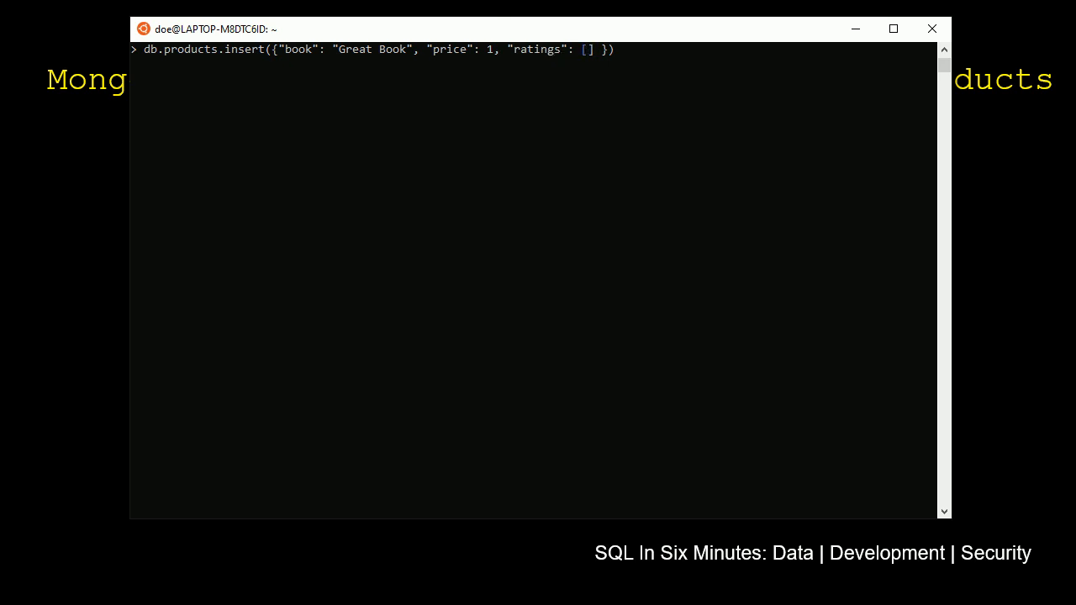
{"action": "type", "text": "{}"}
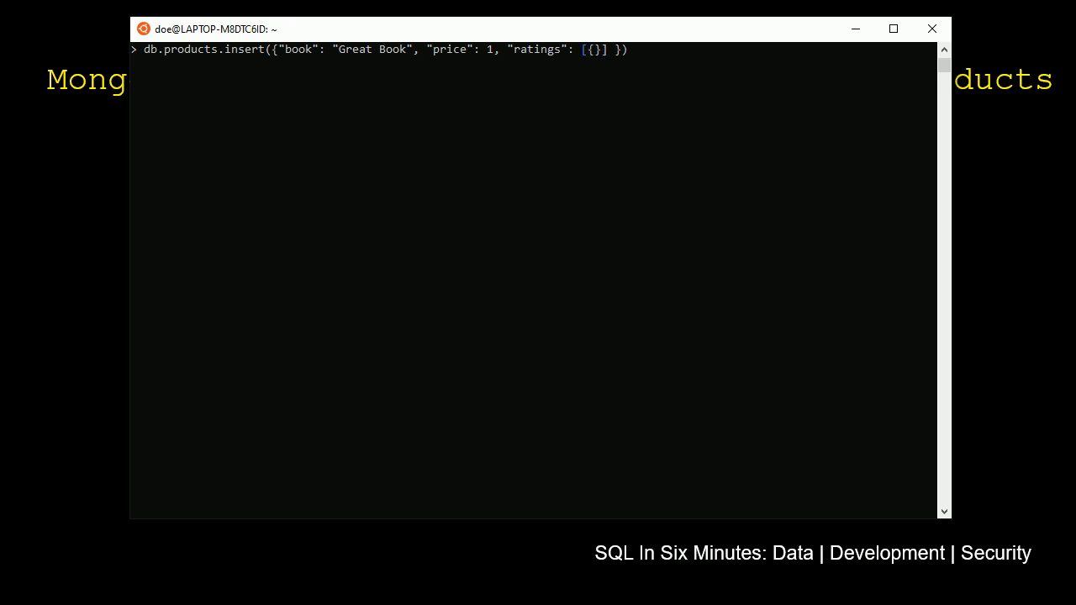
{"action": "type", "text": "\"_id\":"}
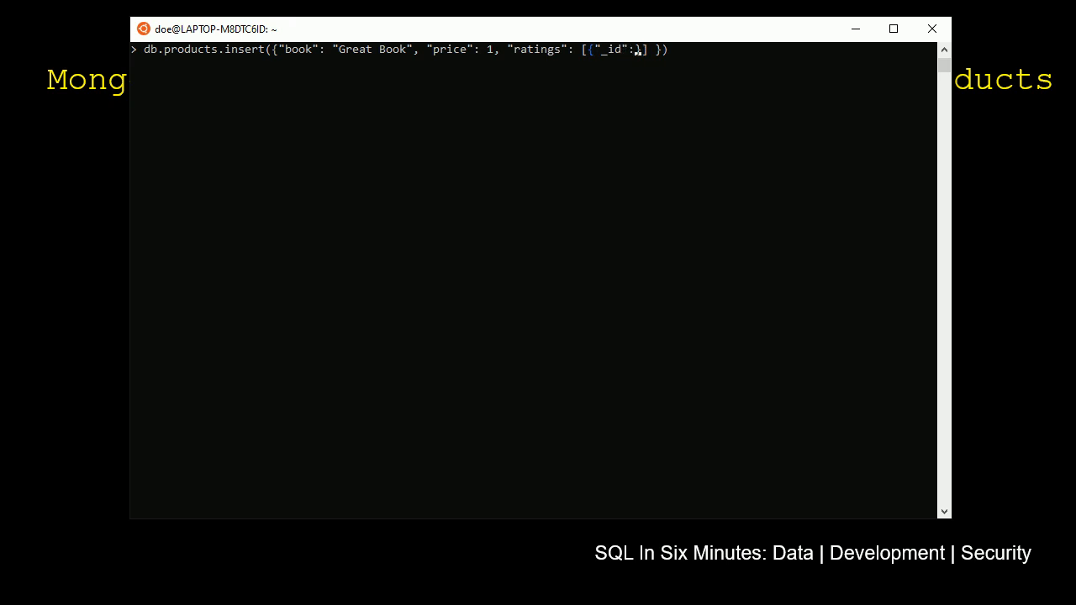
{"action": "type", "text": "1, }"}
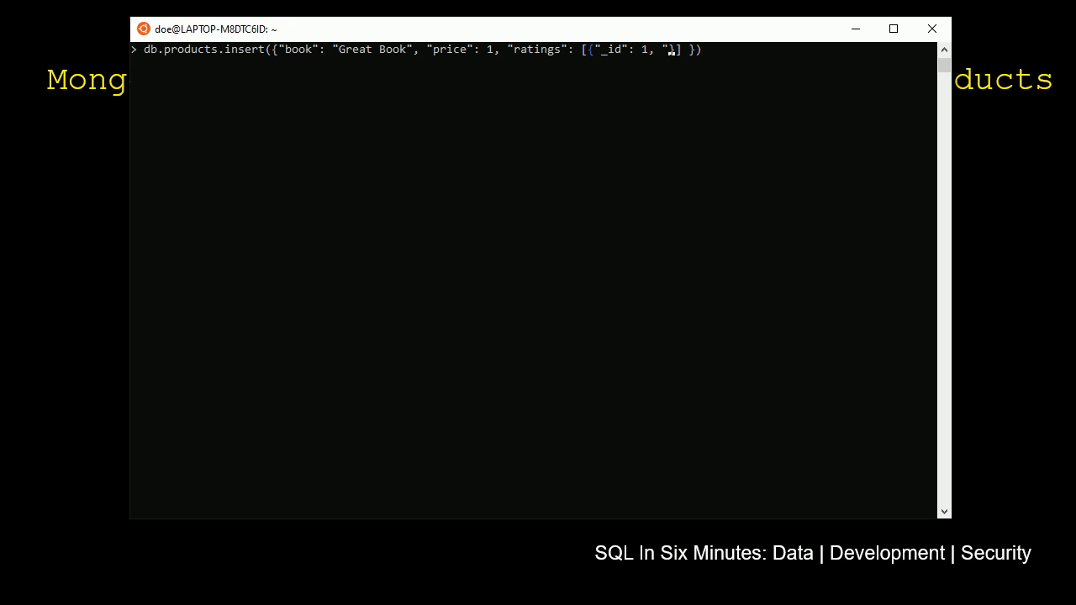
{"action": "type", "text": "atin"}
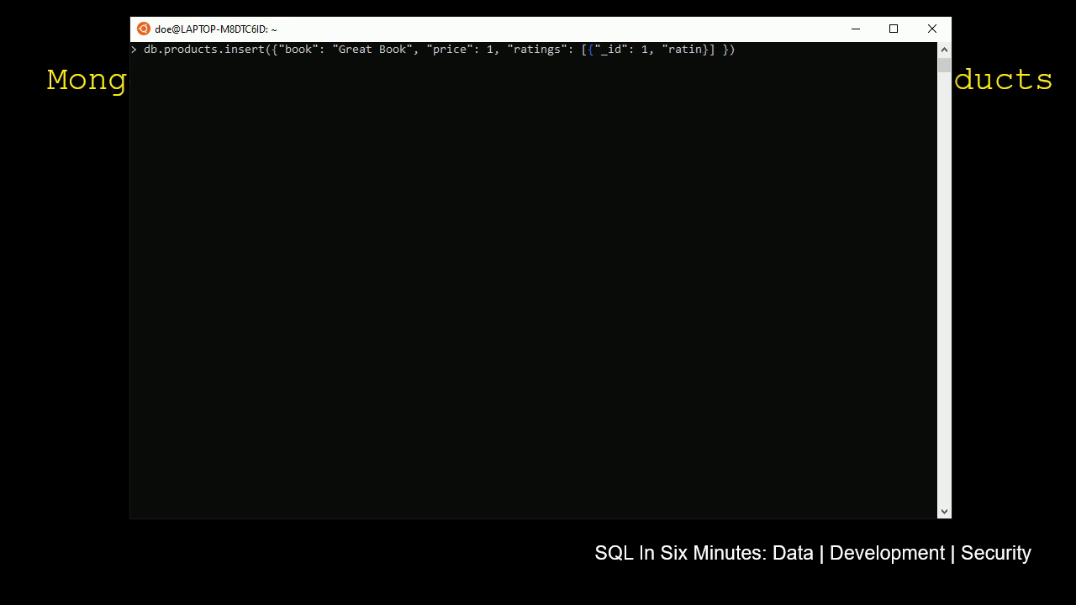
{"action": "type", "text": "g"}
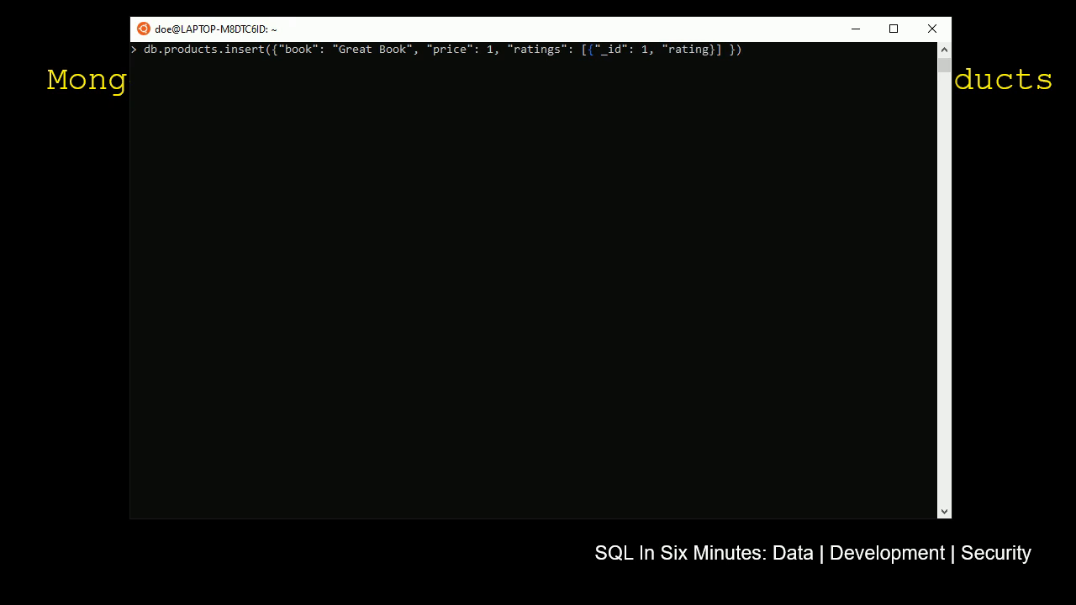
{"action": "type", "text": ": 5"}
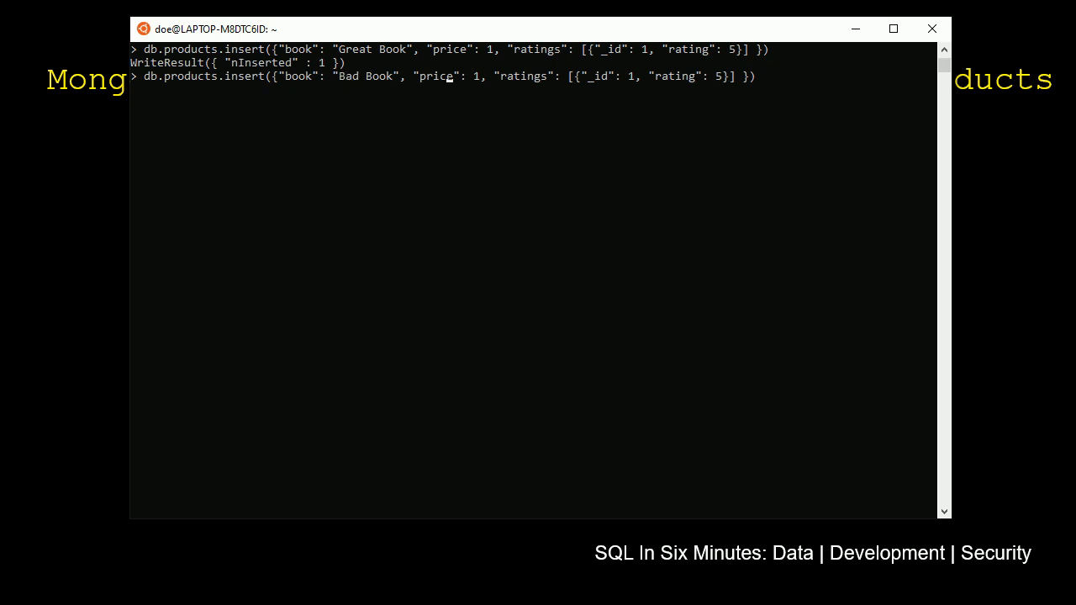
Change the Bad Book price to 8 and start typing a products query
{"action": "key", "text": "BackSpace"}
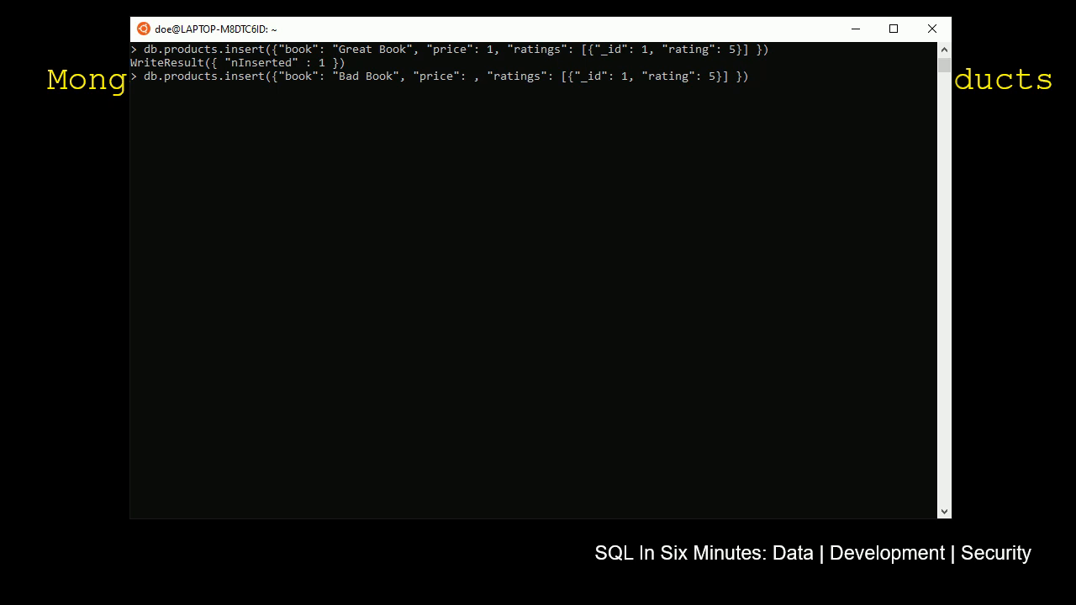
{"action": "type", "text": "8"}
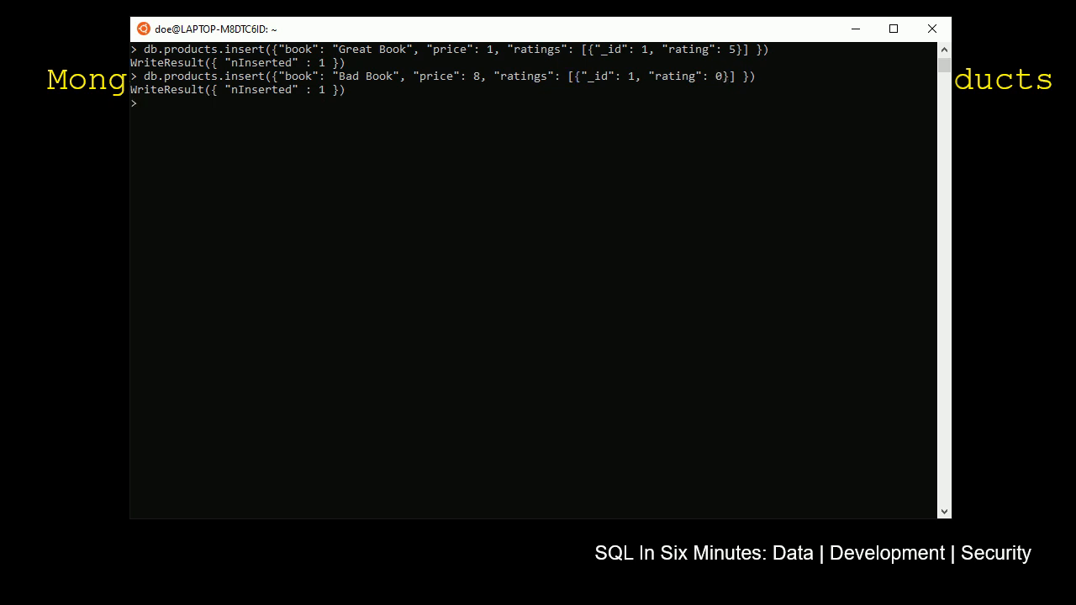
{"action": "type", "text": "db.products.find"}
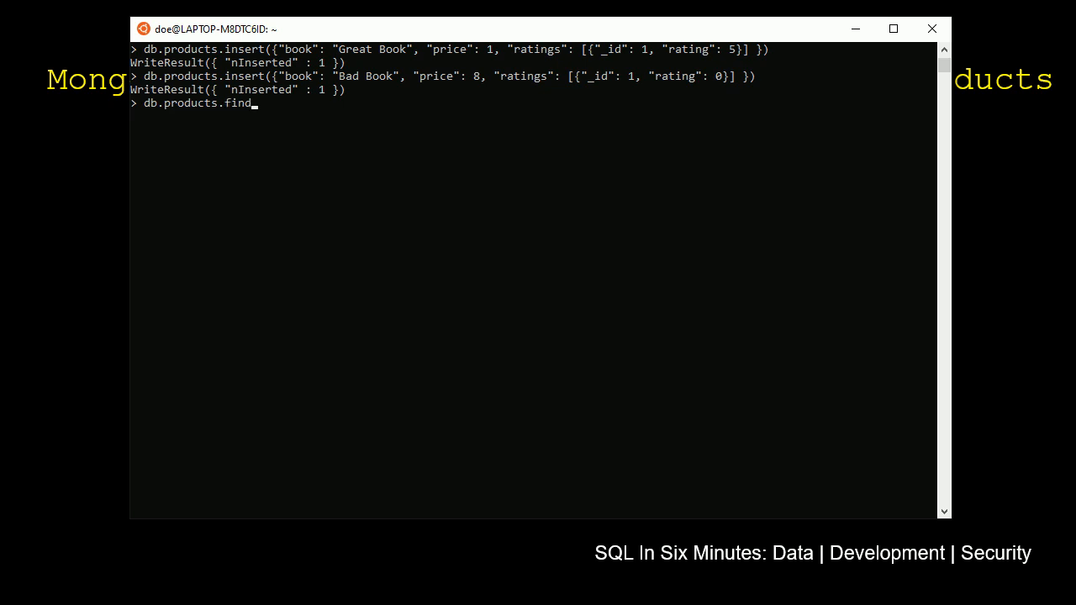
Complete the db.products.find().pretty() query text
{"action": "type", "text": "().prett"}
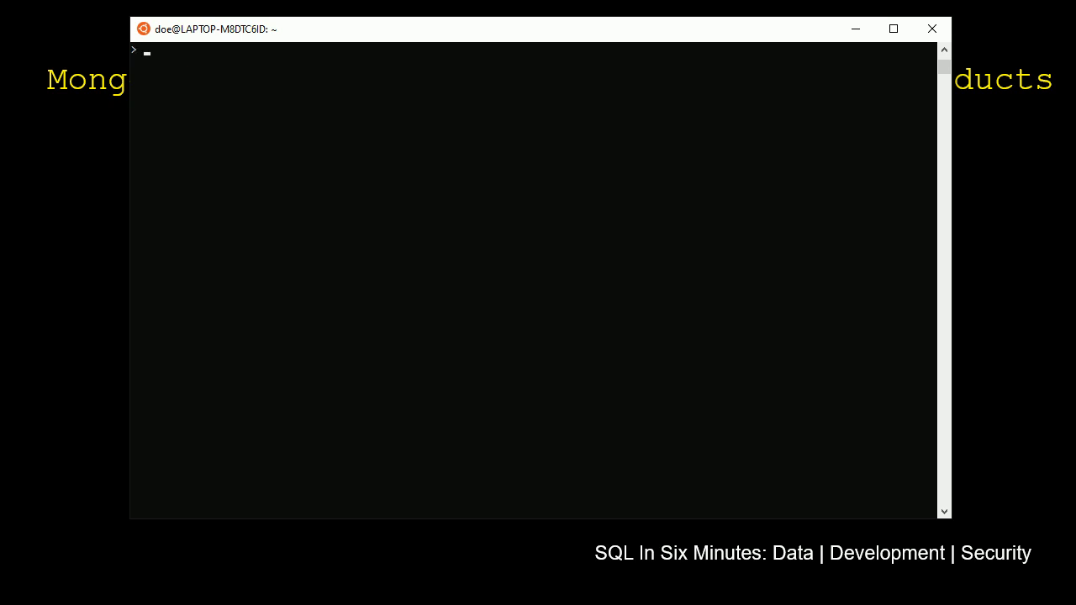
Run db.products.find().pretty() to list the Great Book and Bad Book documents
{"action": "type", "text": "db.products.find().pretty()"}
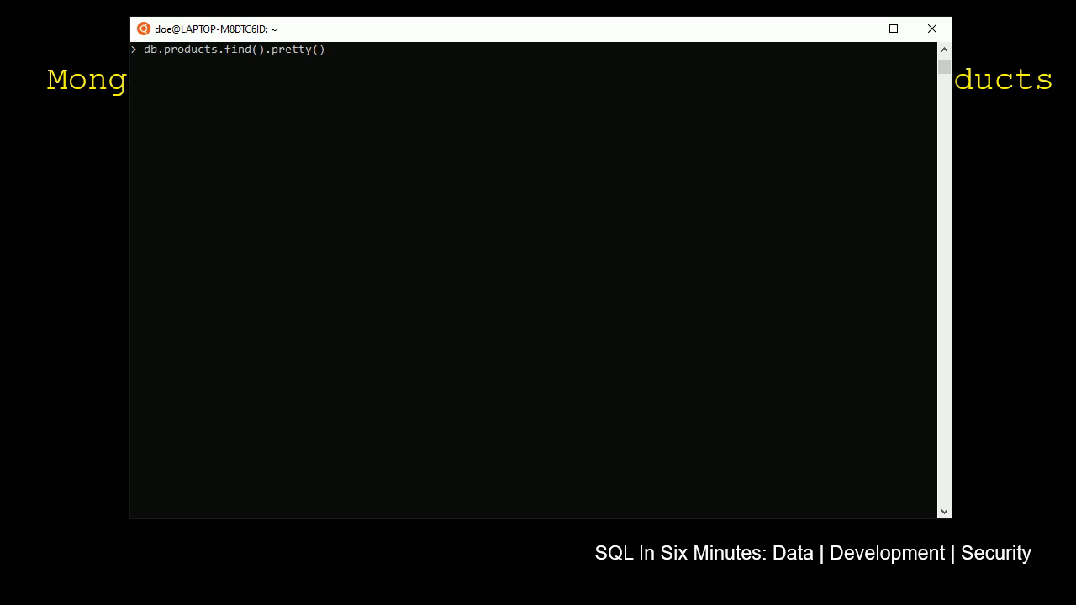
{"action": "key", "text": "enter"}
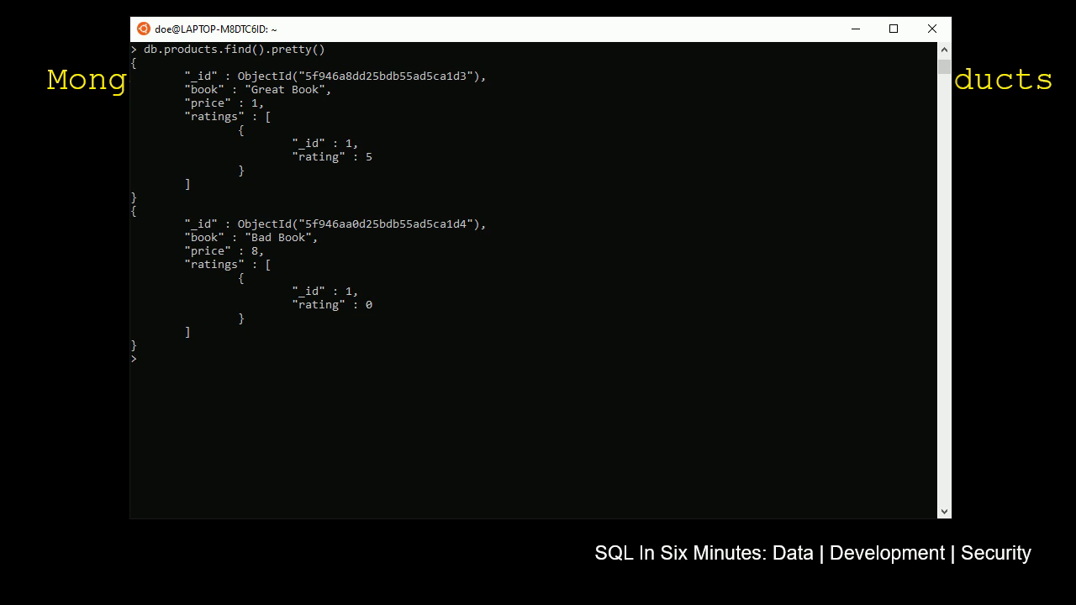
{"action": "type", "text": "db.p"}
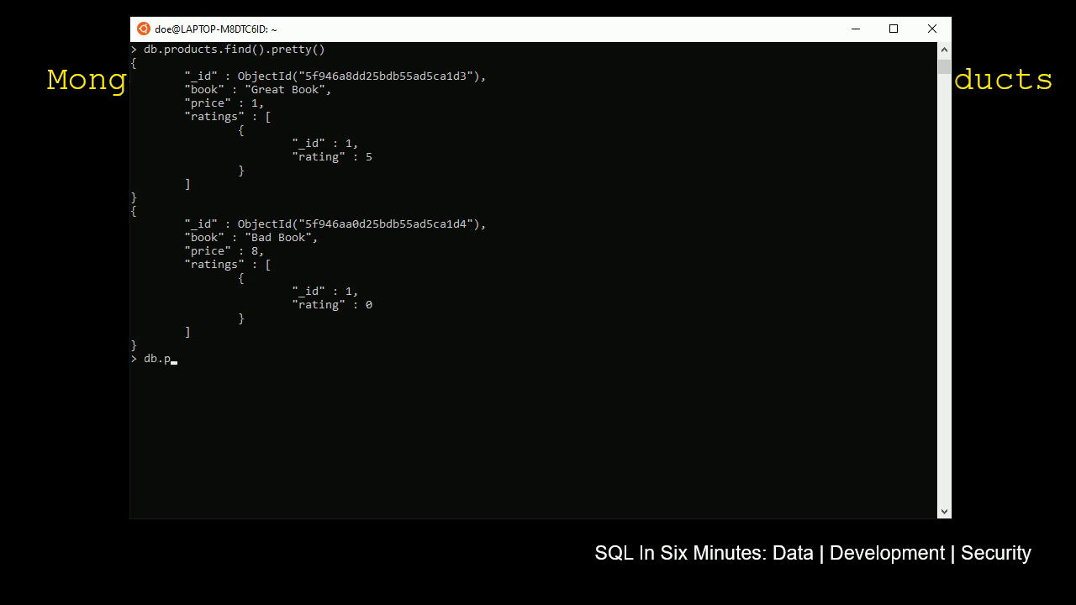
{"action": "type", "text": "roducts."}
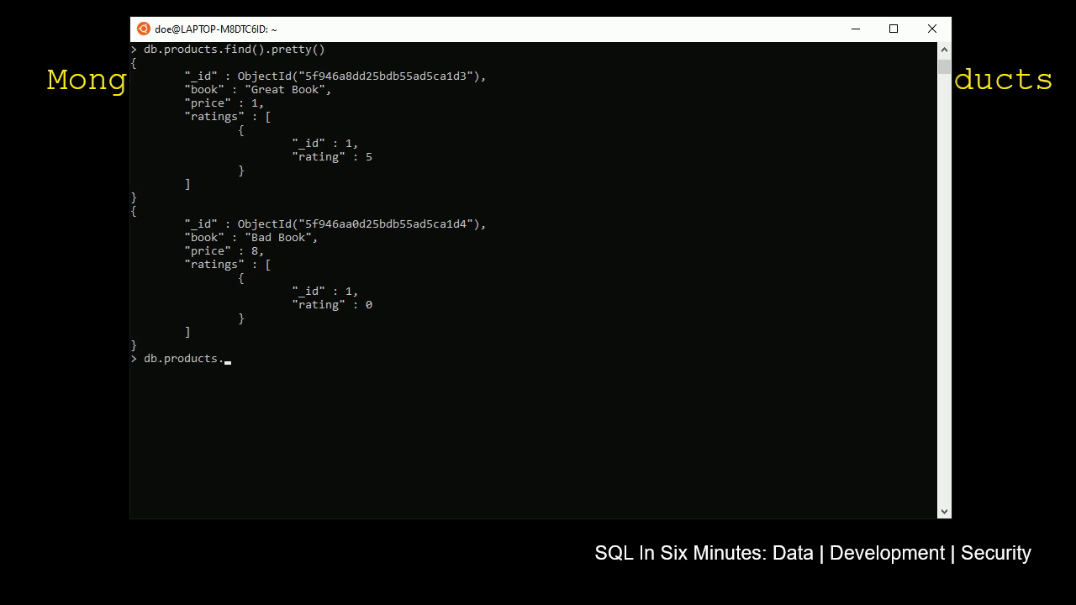
Query products for book "Great Book", then rerun the query with .pretty()
{"action": "type", "text": "find"}
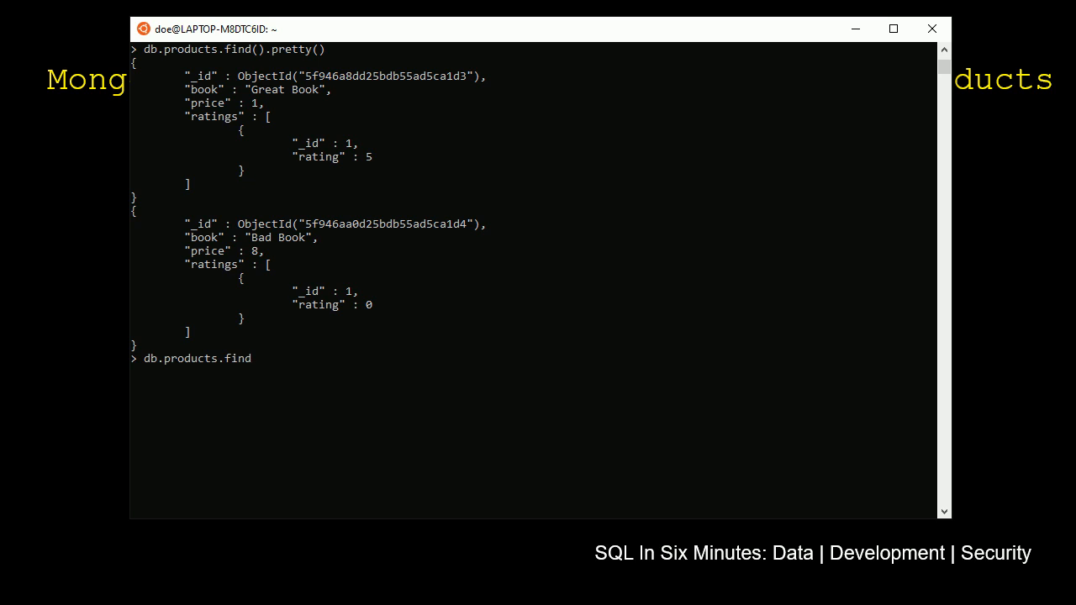
{"action": "type", "text": "()"}
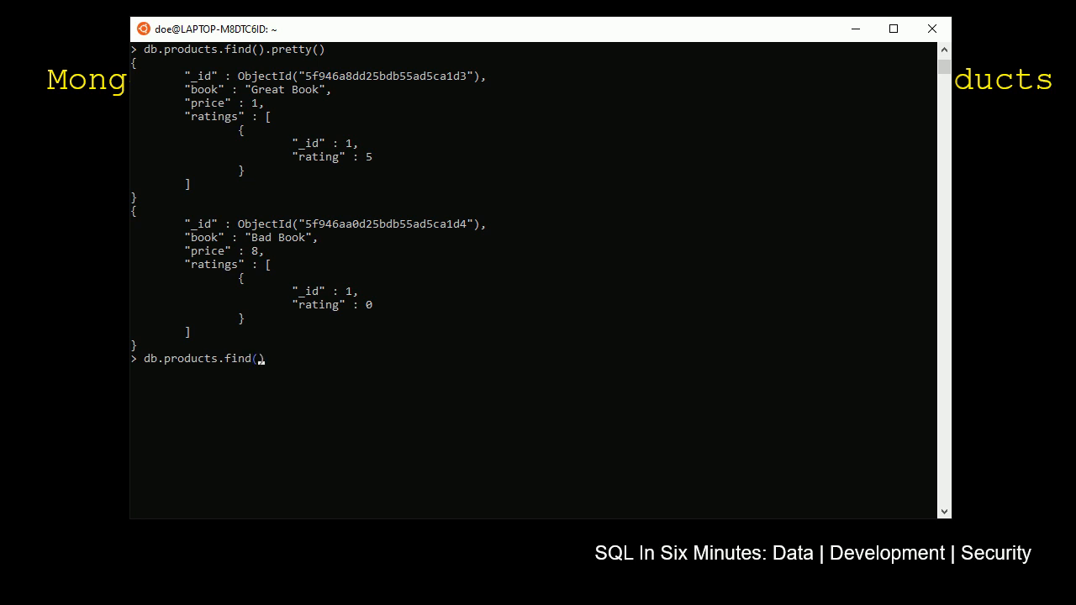
{"action": "type", "text": "{\""}
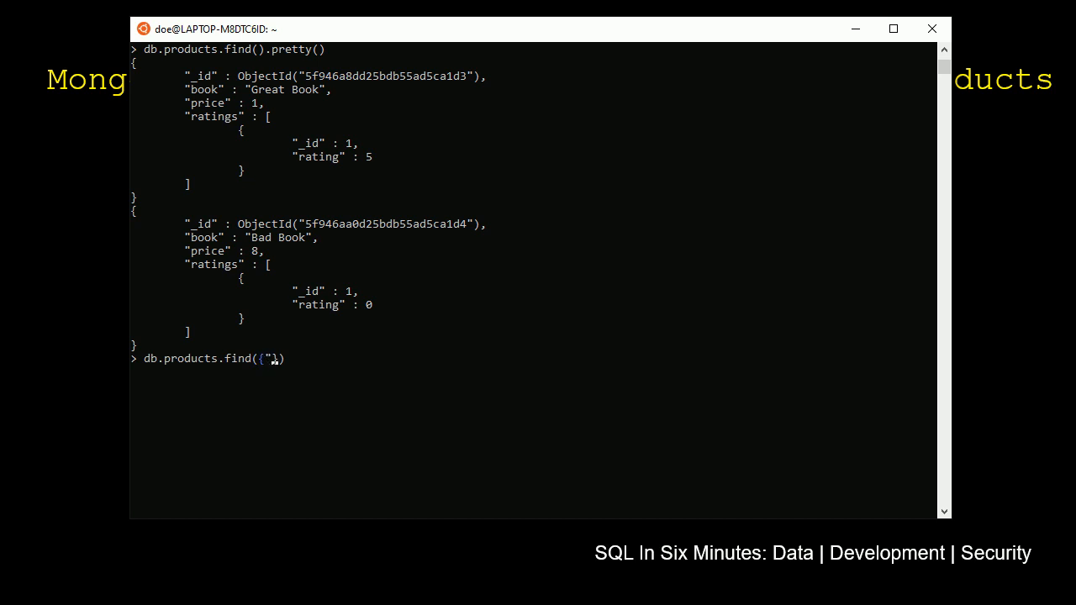
{"action": "type", "text": "book\": \""}
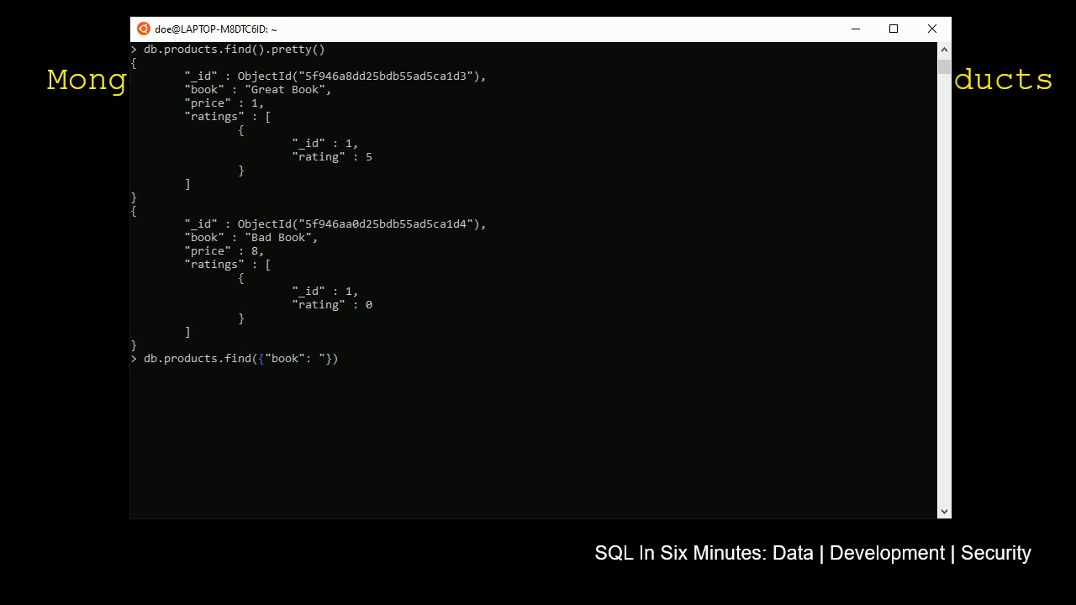
{"action": "type", "text": "Great Book"}
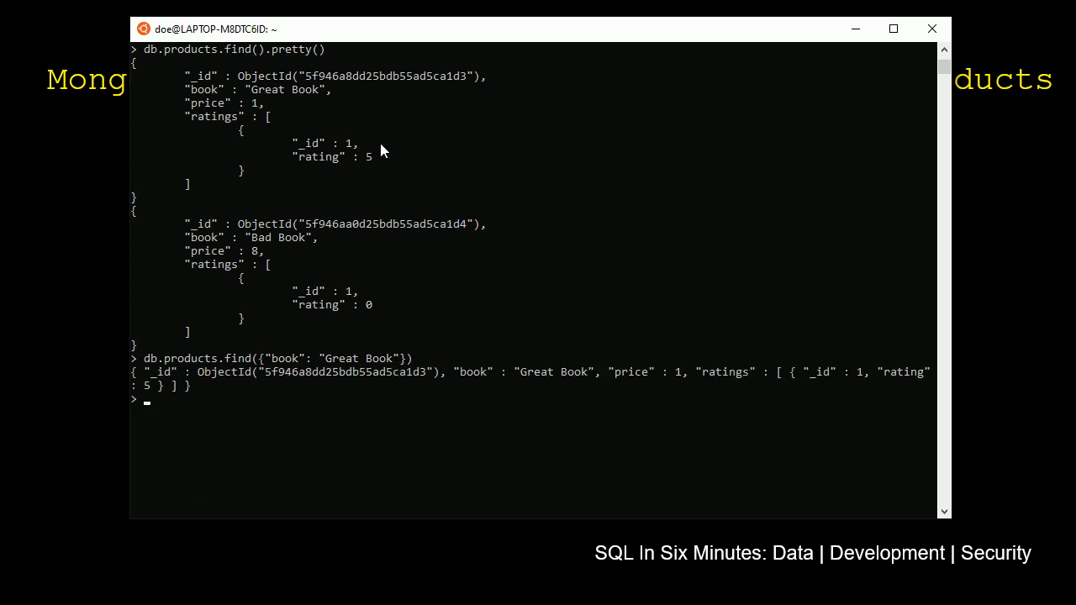
{"action": "type", "text": "db.products.find({\"book\": \"Great Book\"}).pretty("}
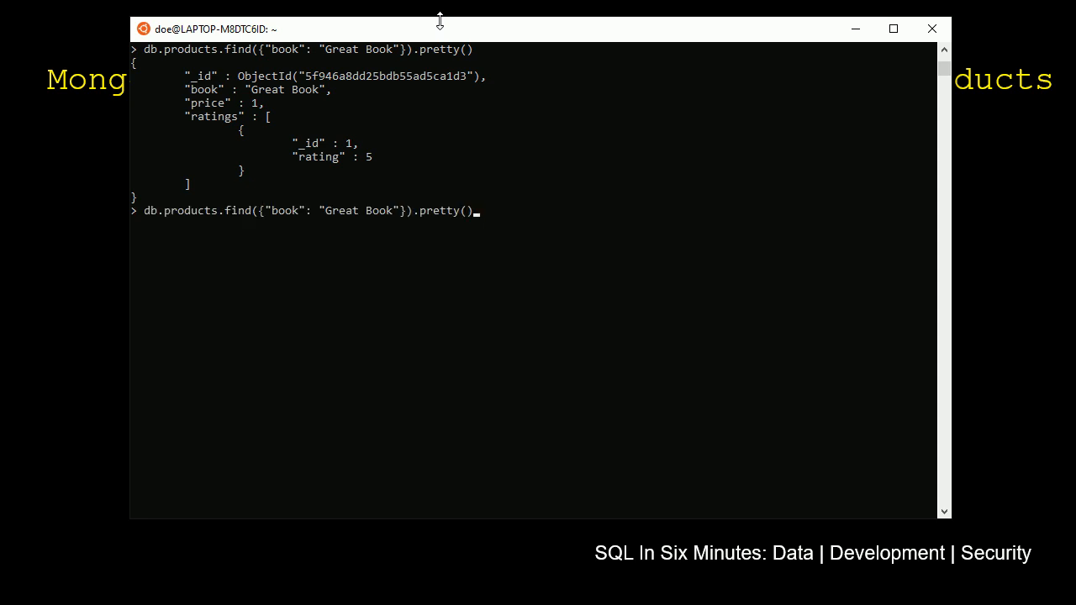
Type a $push update adding {"_id": 2, "rating": 5} to Great Book's ratings
{"action": "key", "text": "BackSpace"}
{"action": "type", "text": "update"}
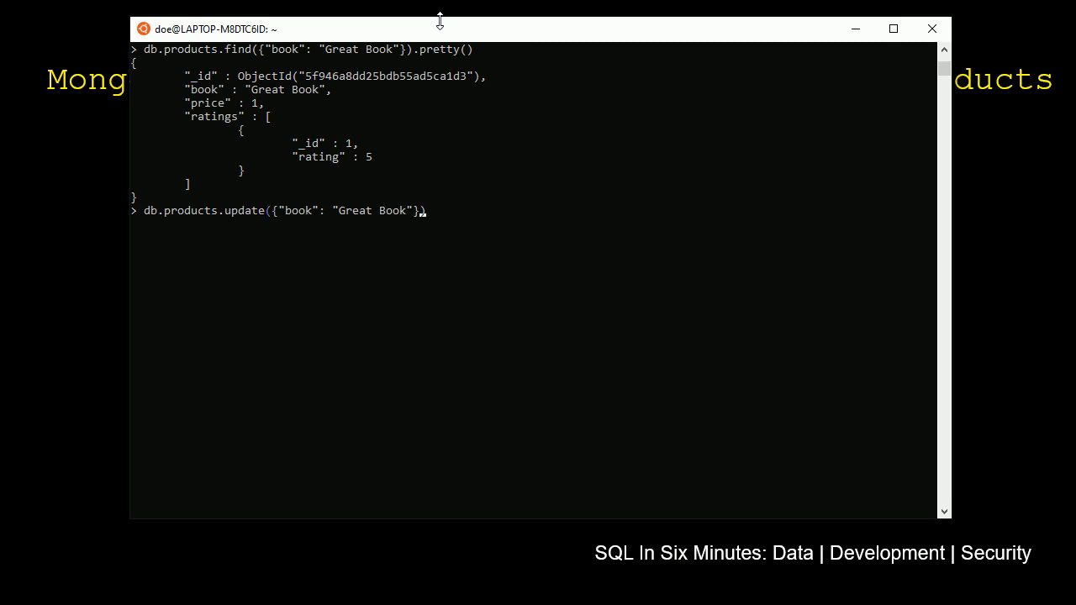
{"action": "type", "text": ", {"}
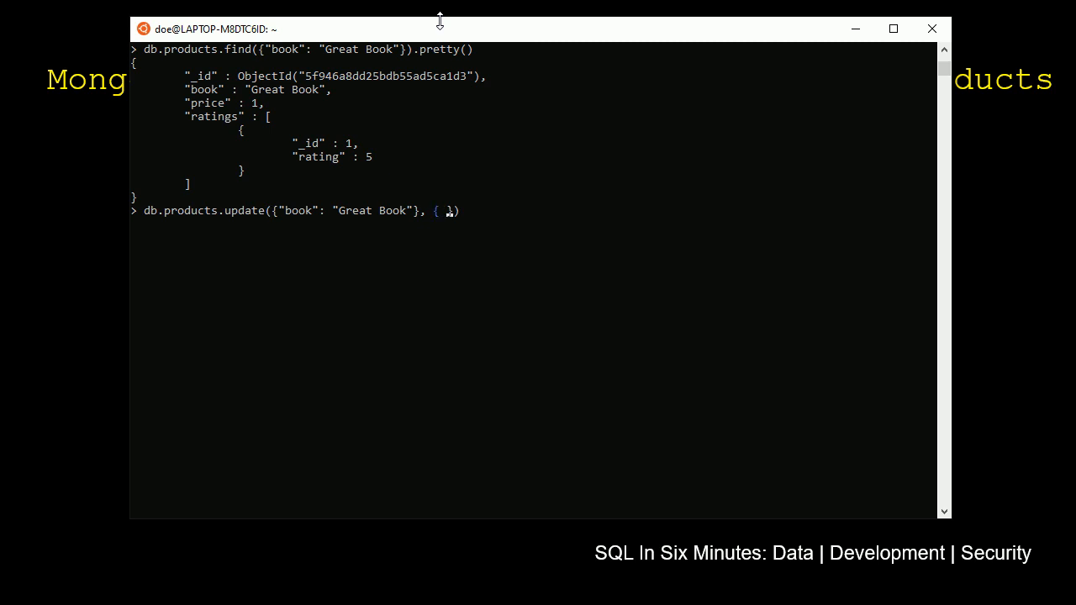
{"action": "type", "text": "$push}"}
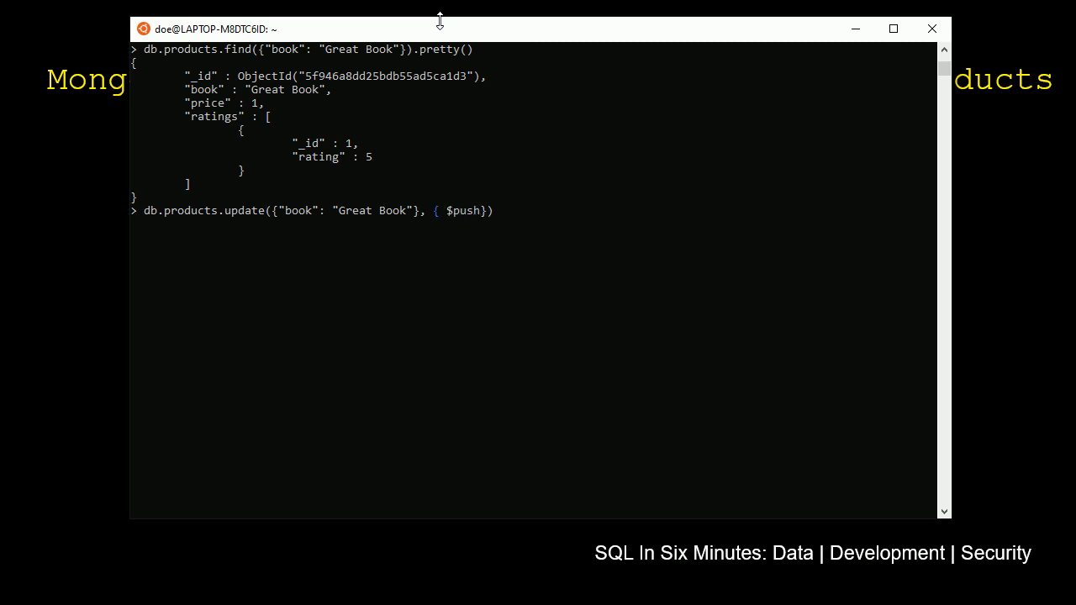
{"action": "type", "text": ":"}
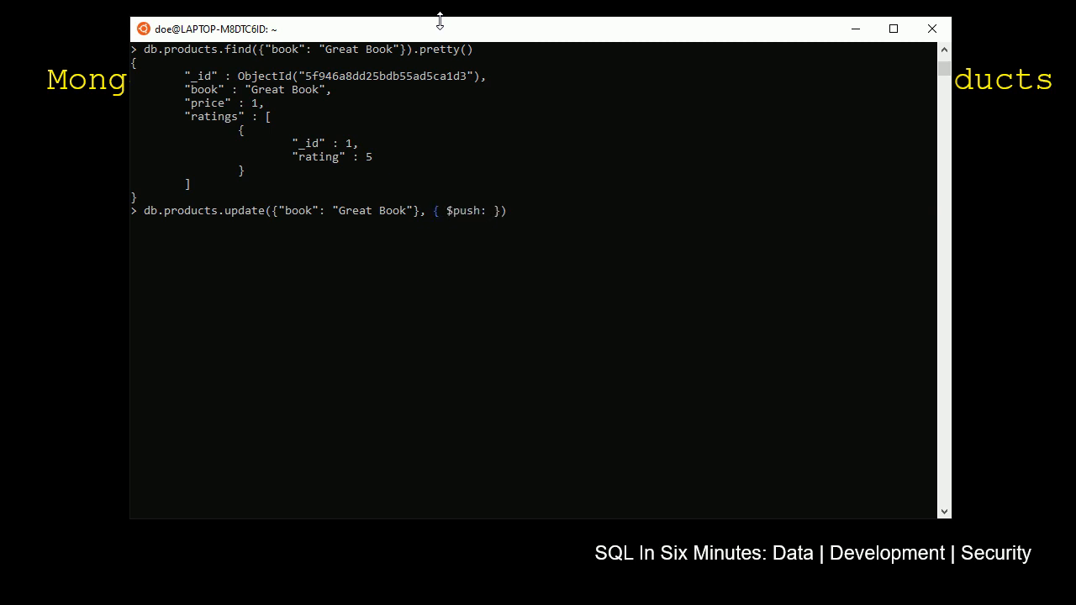
{"action": "type", "text": "{\"rating"}
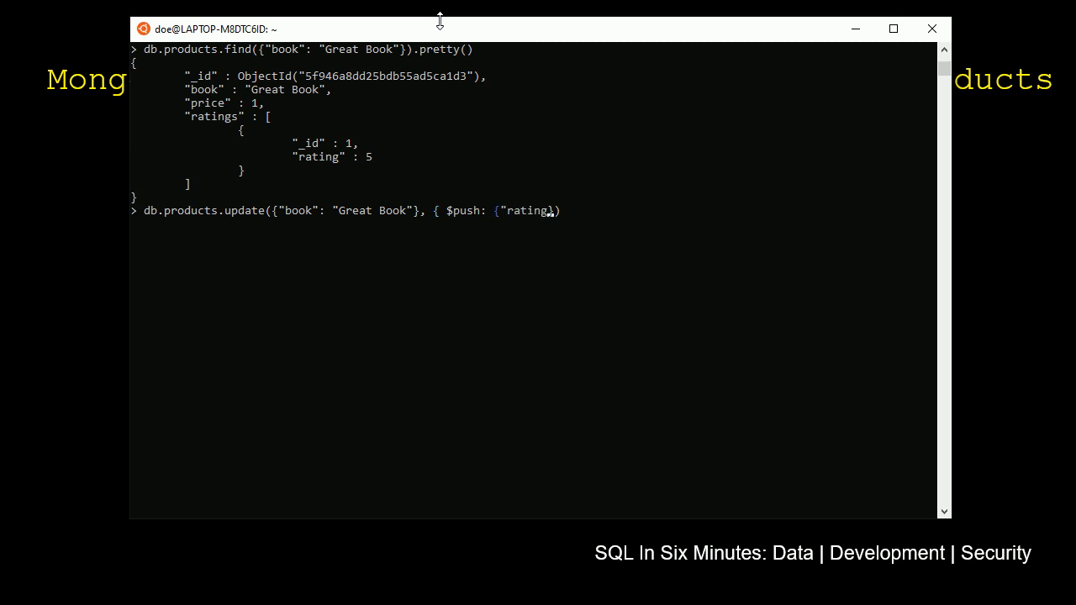
{"action": "type", "text": "s\":"}
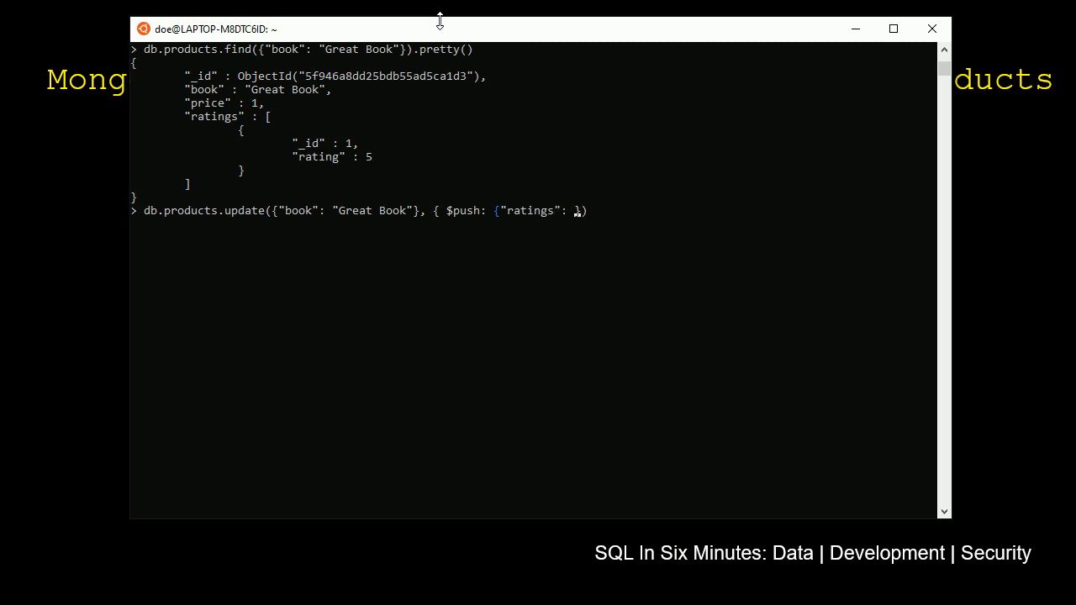
{"action": "type", "text": "{\"_id\":"}
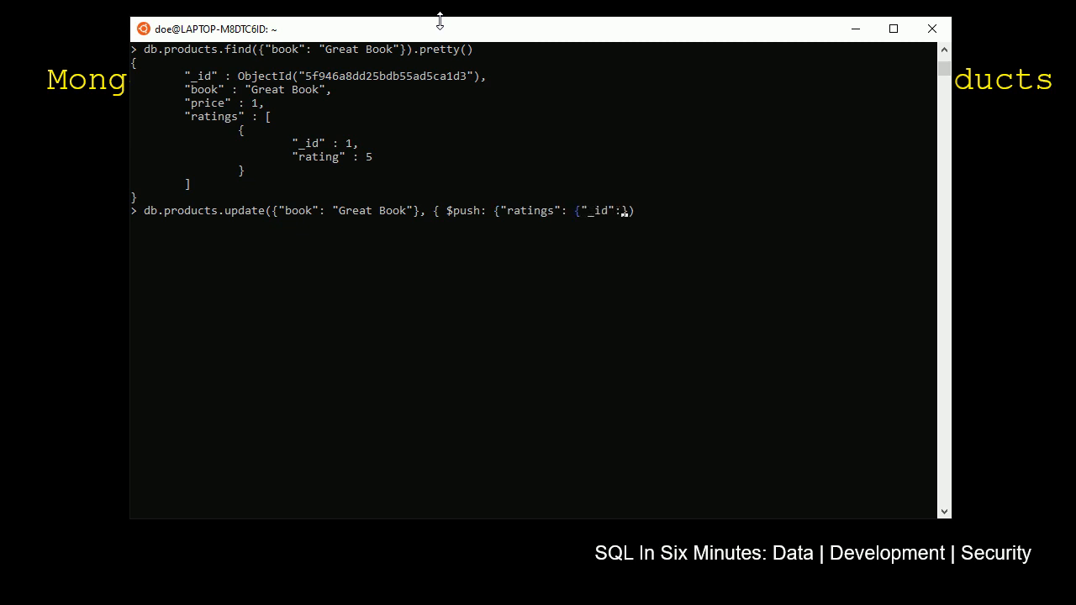
{"action": "type", "text": "2}"}
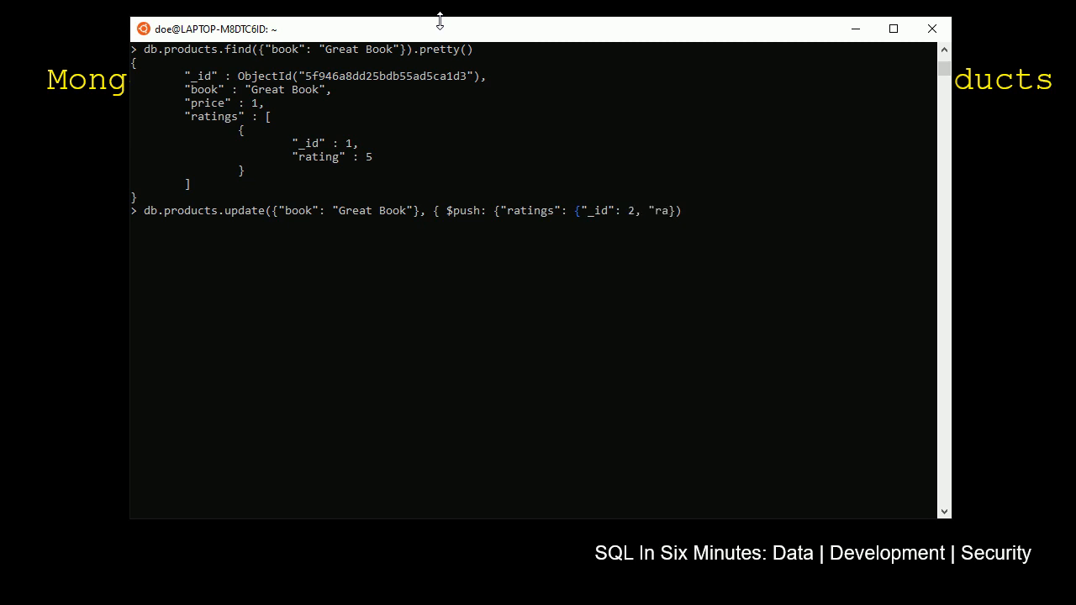
{"action": "type", "text": "ting\": 5"}
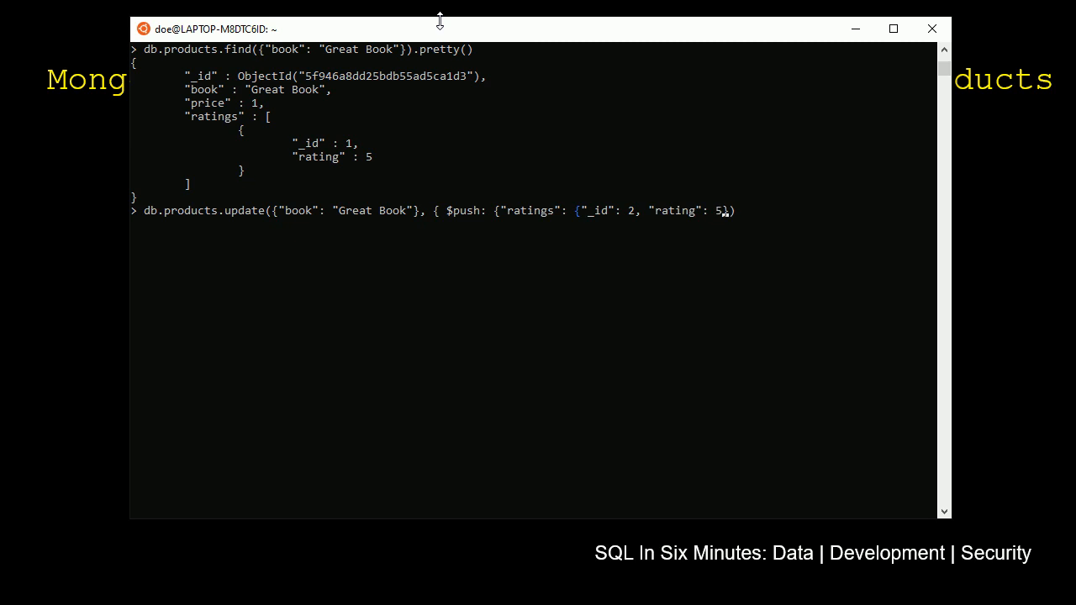
{"action": "type", "text": "}"}
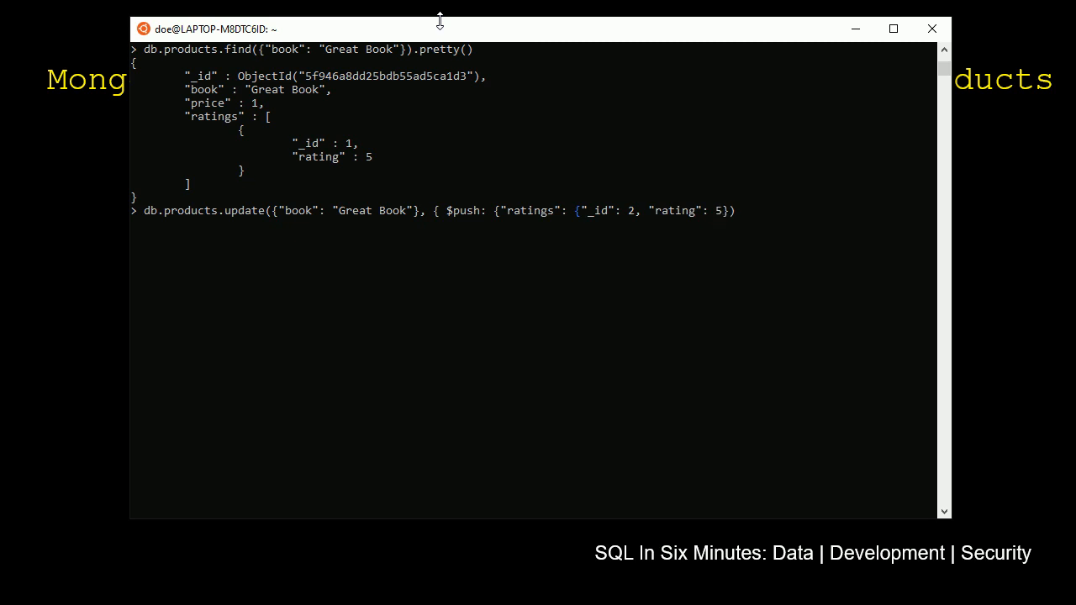
{"action": "type", "text": "}}"}
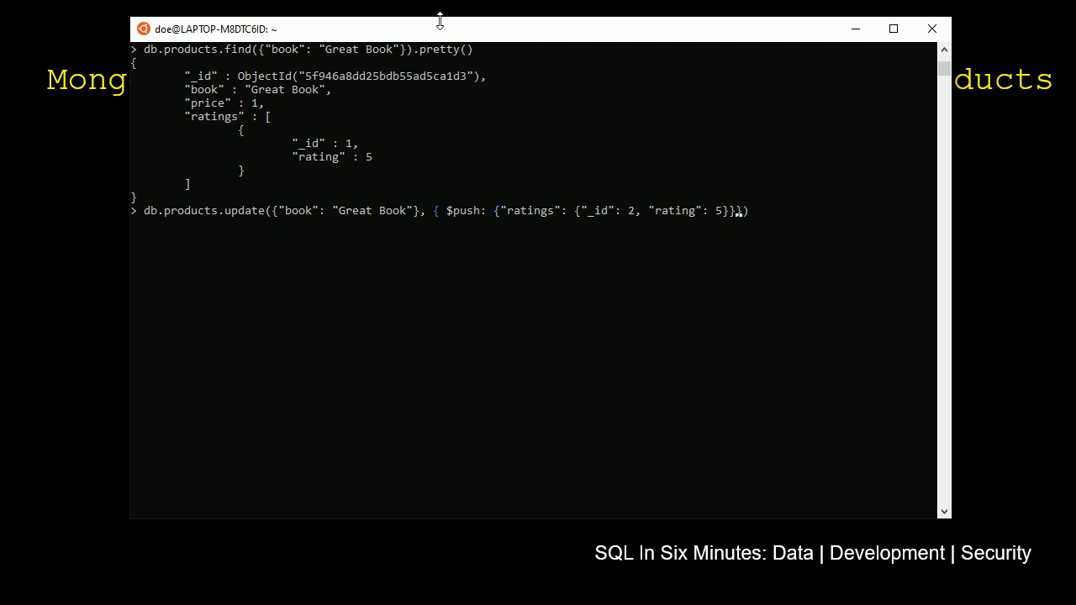
{"action": "mouse_move", "coordinate": [225, 76]}
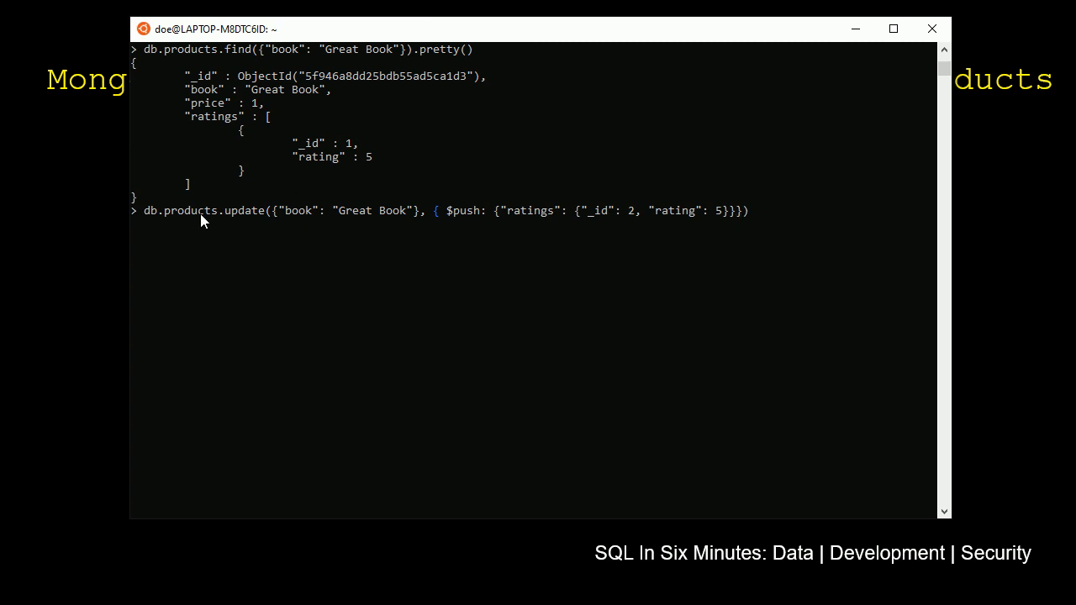
{"action": "mouse_move", "coordinate": [202, 105]}
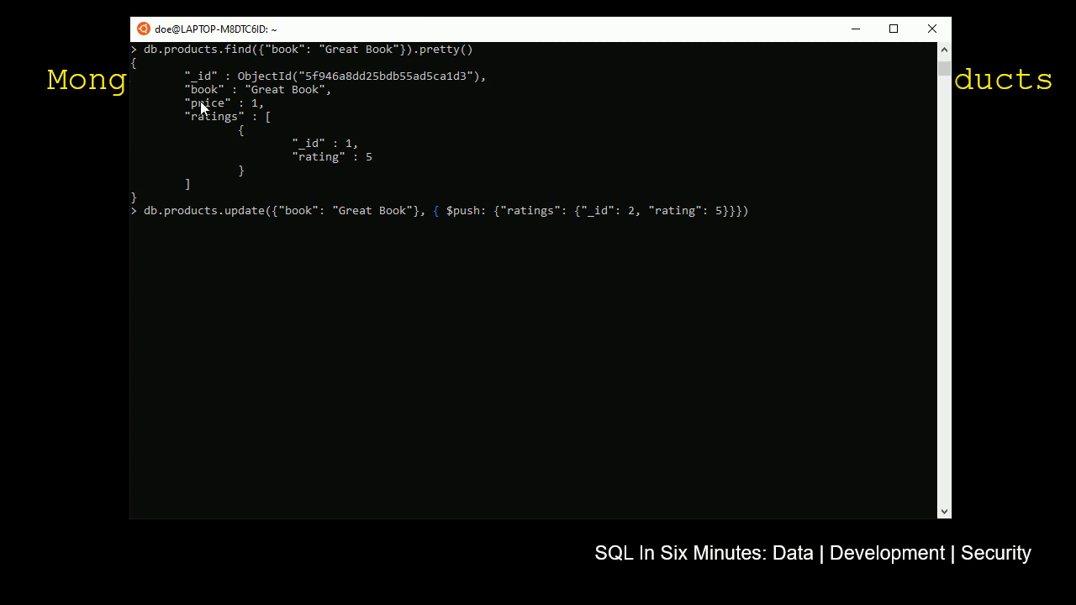
{"action": "mouse_move", "coordinate": [400, 223]}
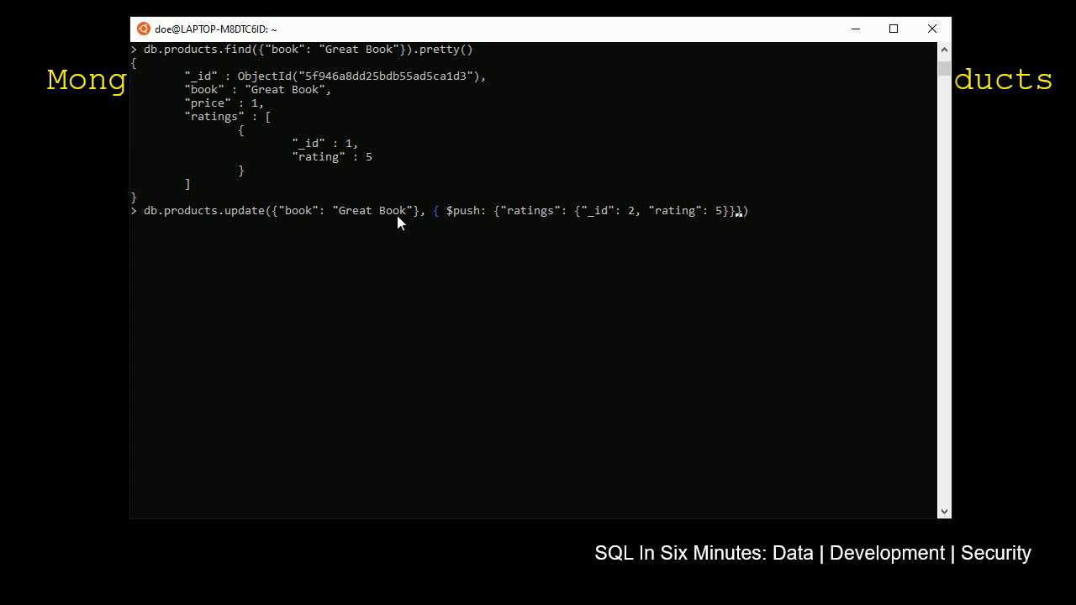
{"action": "mouse_move", "coordinate": [307, 88]}
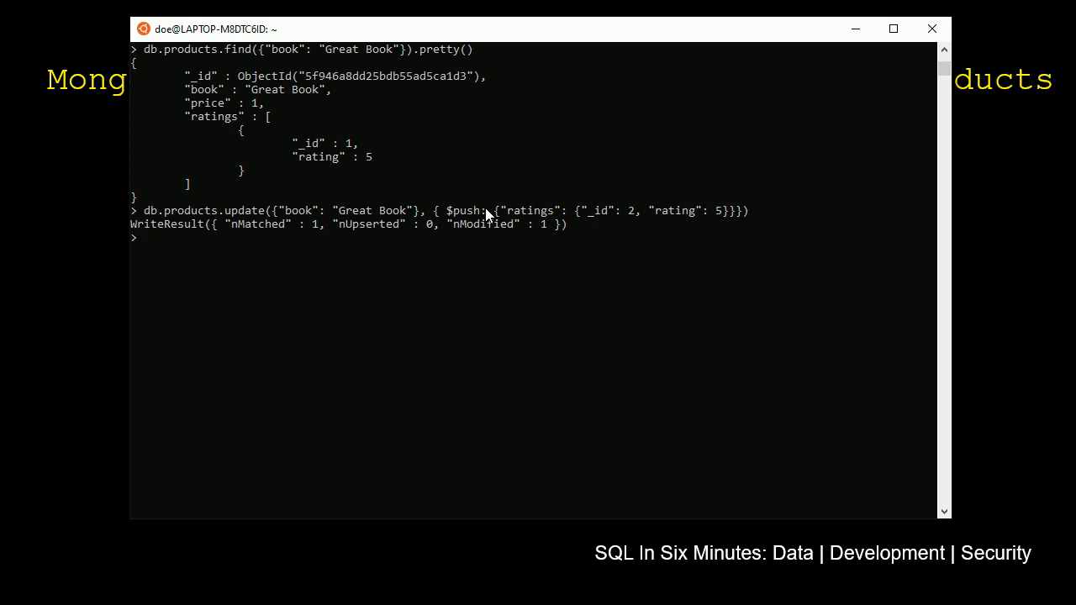
{"action": "mouse_move", "coordinate": [343, 297]}
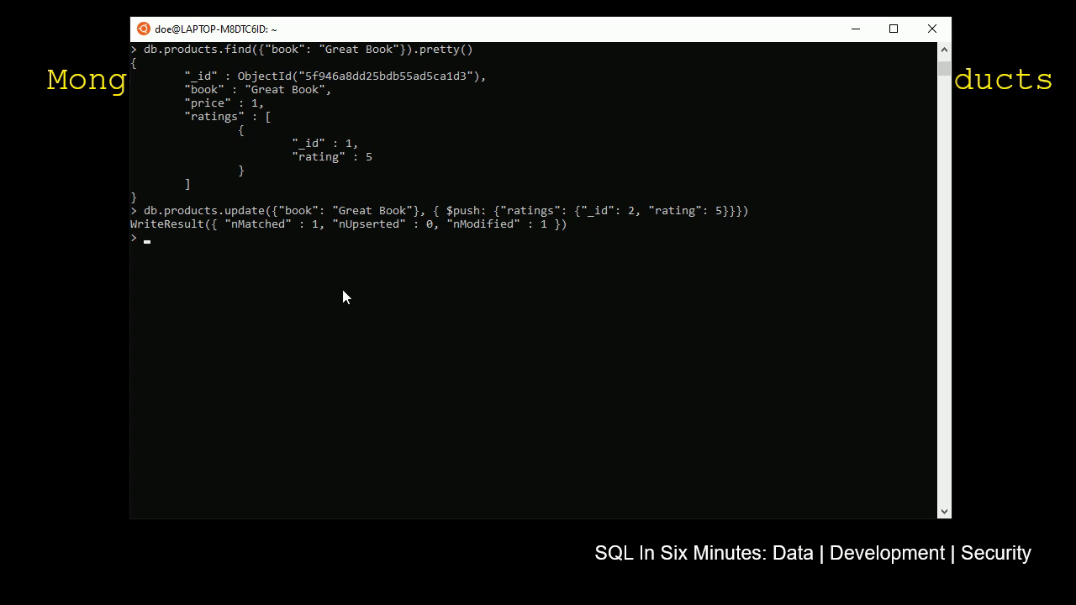
{"action": "mouse_move", "coordinate": [311, 264]}
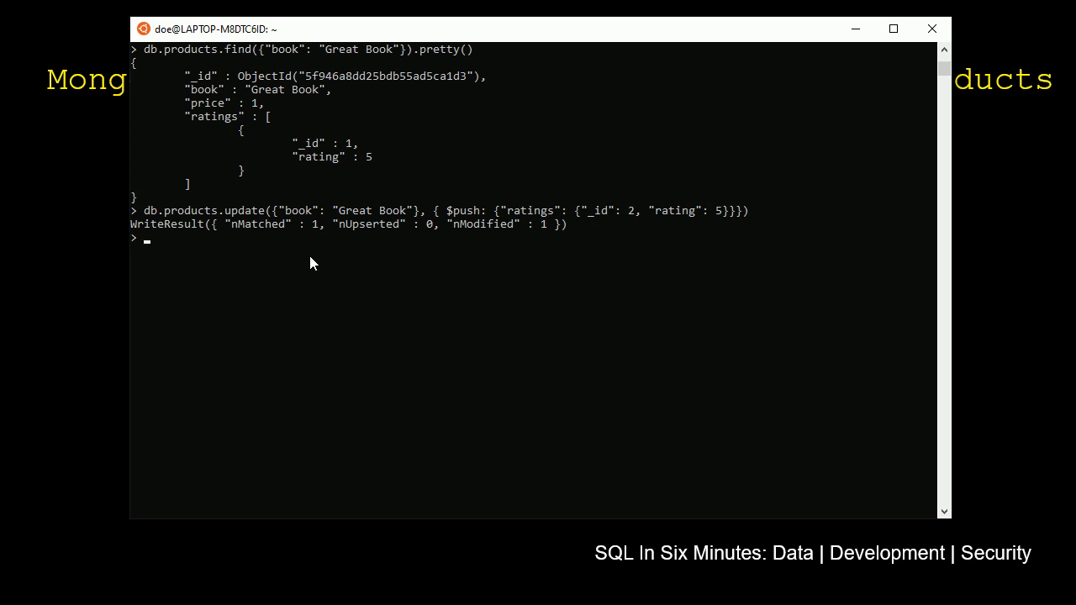
{"action": "mouse_move", "coordinate": [281, 235]}
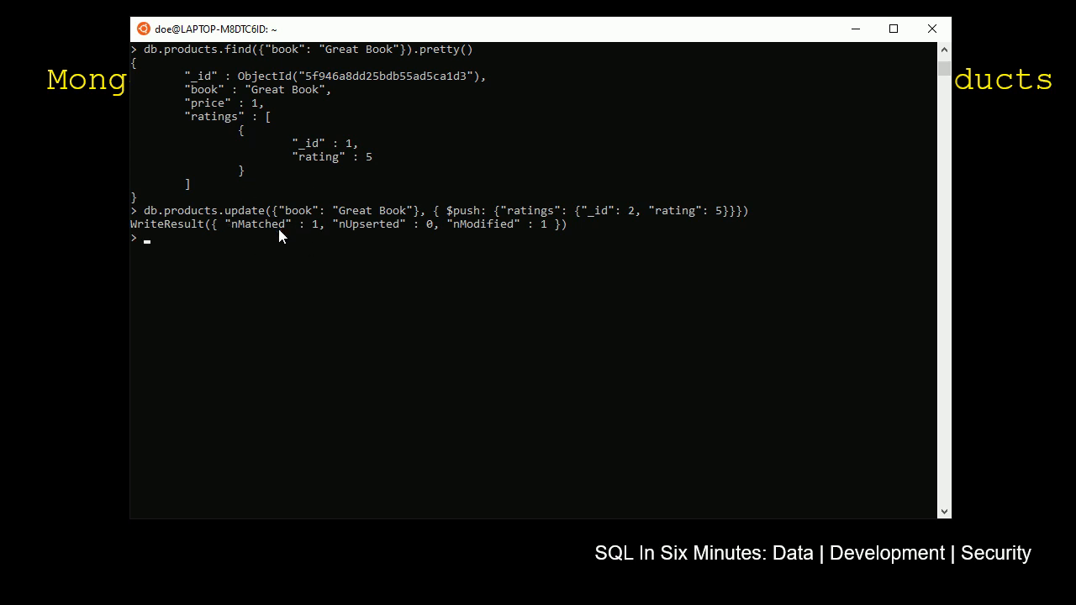
Type db.products.find({"book": "Great Book"}).pretty() at the prompt without running it
{"action": "type", "text": "db.products.find({\"book\": \"Great Book\"}).pretty()"}
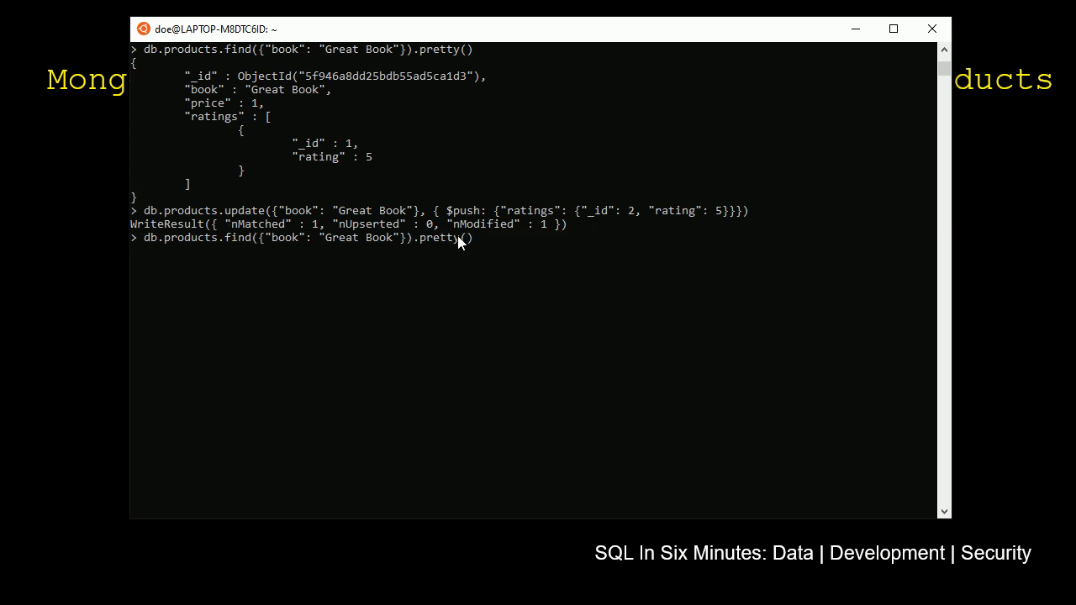
Run the Great Book lookup, showing ratings _id 1 and _id 2, both rated 5
{"action": "key", "text": "enter"}
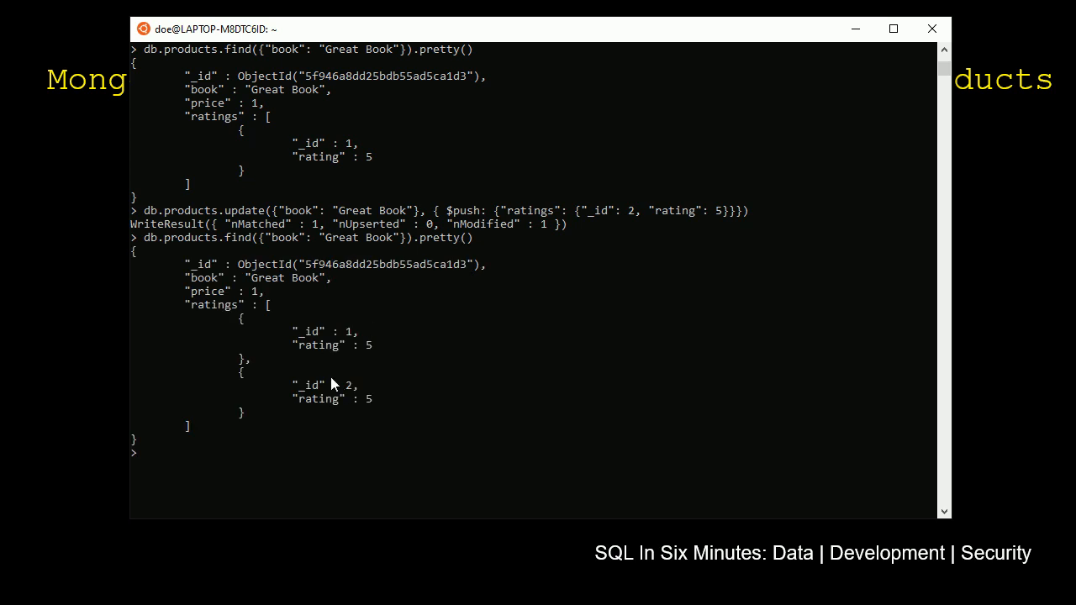
{"action": "mouse_move", "coordinate": [333, 412]}
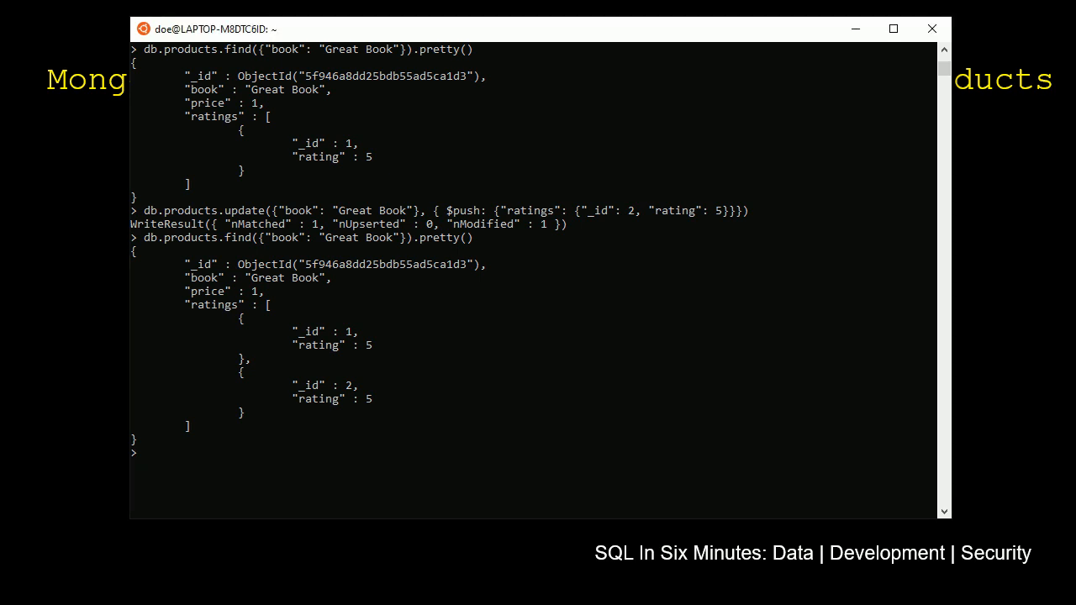
{"action": "mouse_move", "coordinate": [276, 263]}
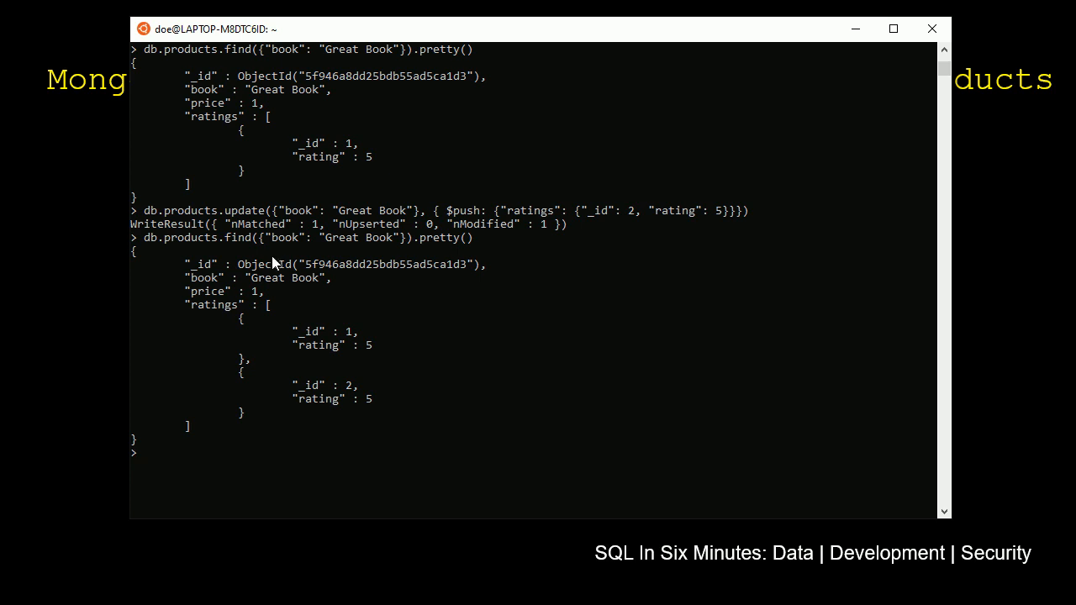
{"action": "mouse_move", "coordinate": [270, 410]}
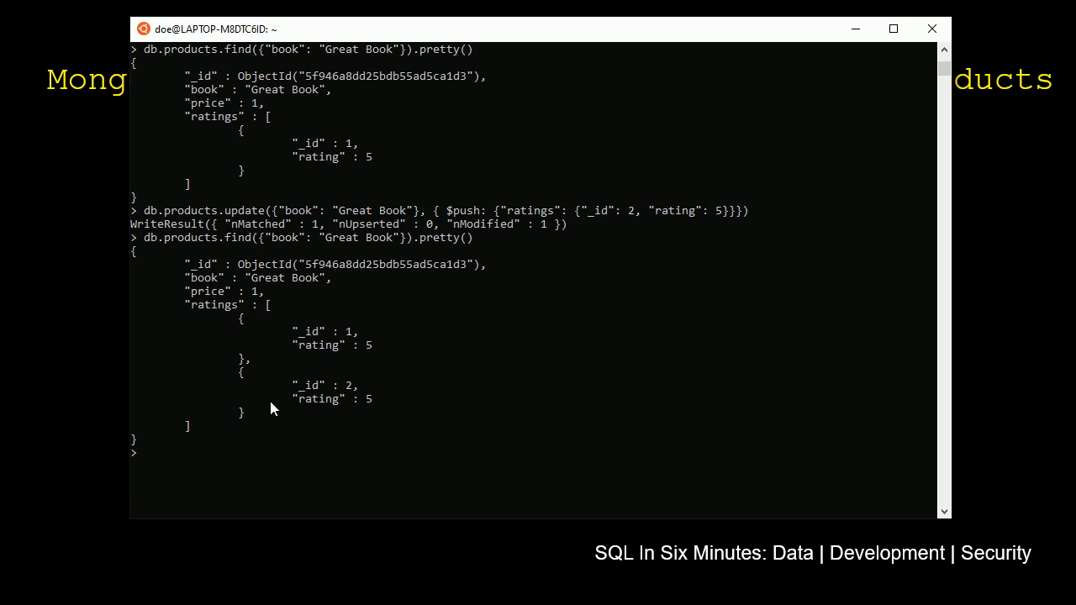